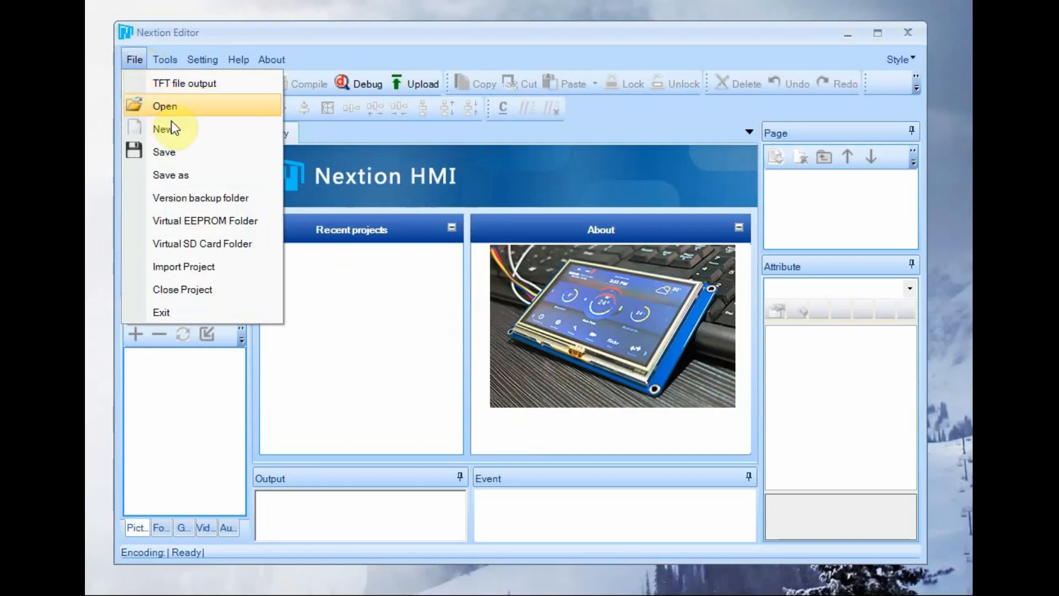
Create project dht_nex.HMI in the dht_nex folder for the NX4024T032 display model.
click(169, 175)
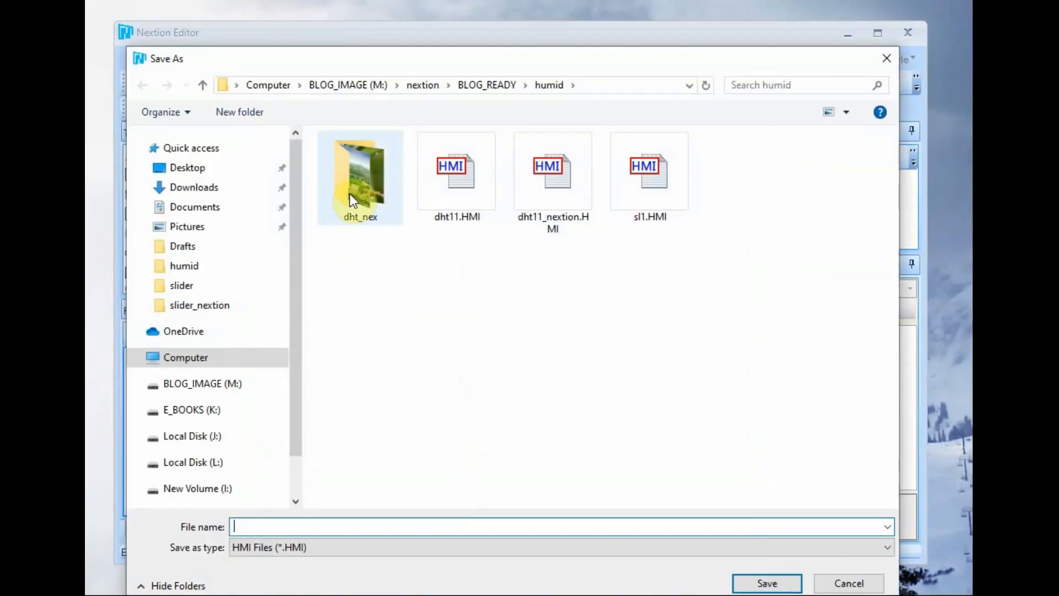
double_click(360, 172)
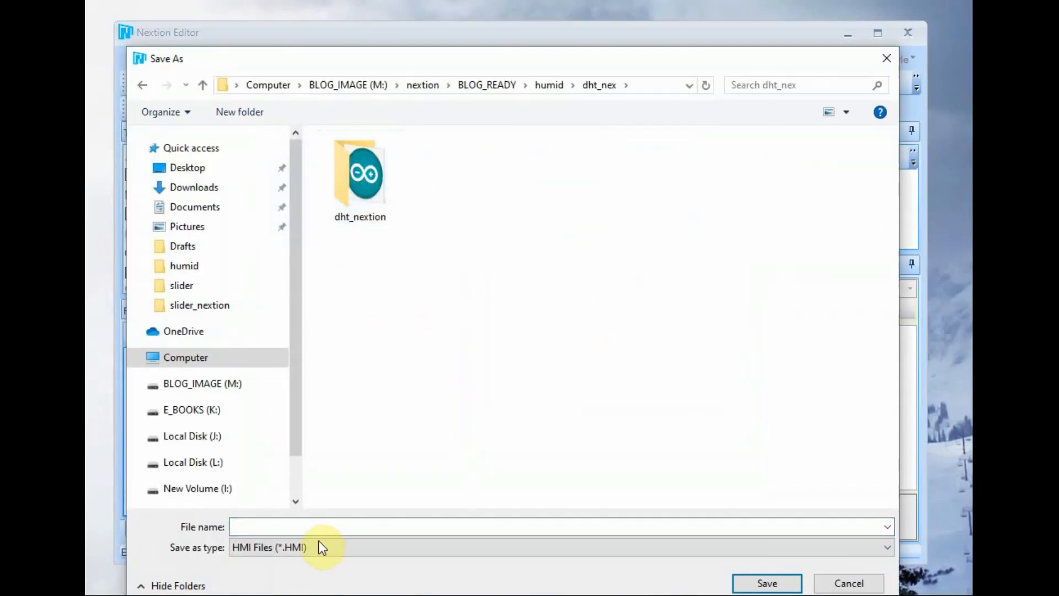
text(dht)
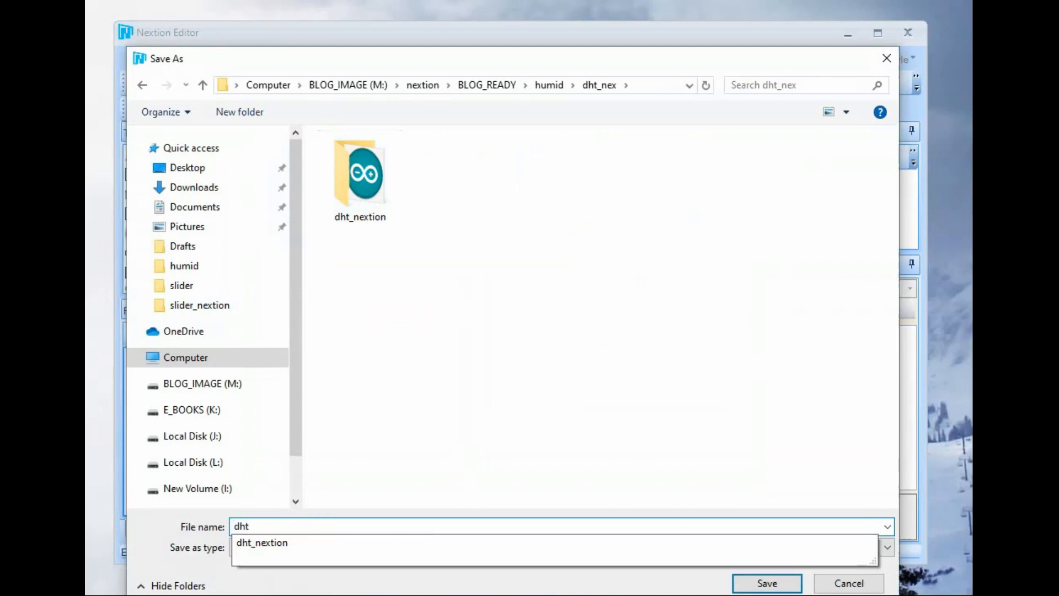
text(_nex)
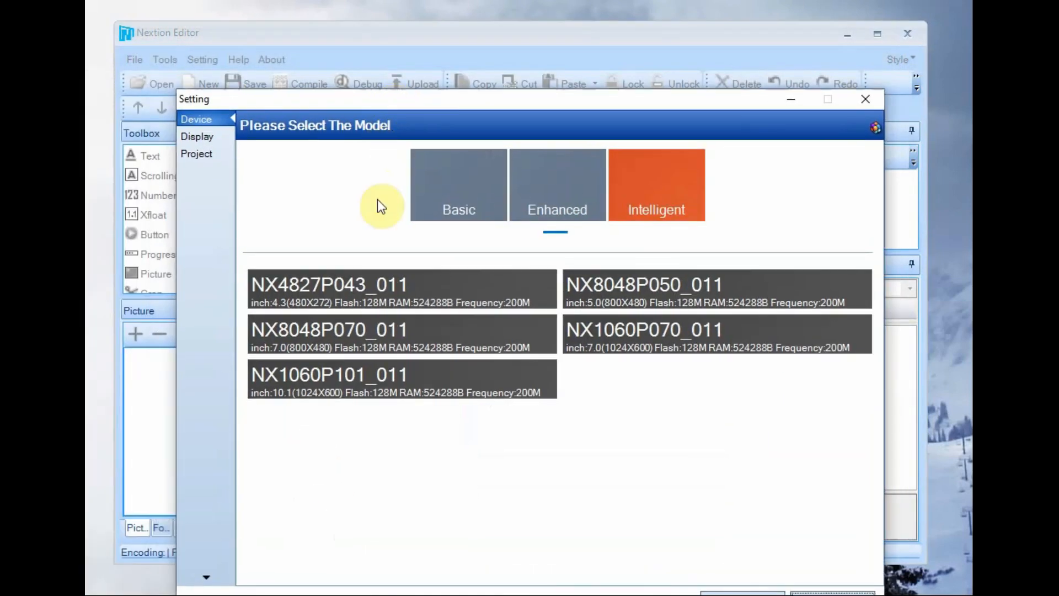
click(458, 184)
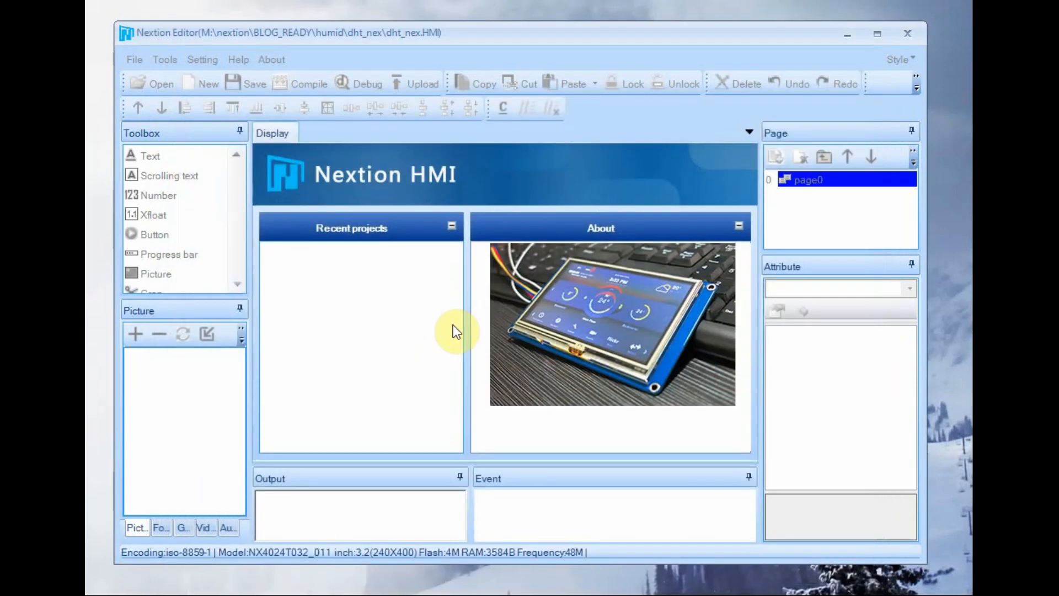
Generate a 40-pixel font named n1 in the Font Generator and add it to the project.
click(200, 83)
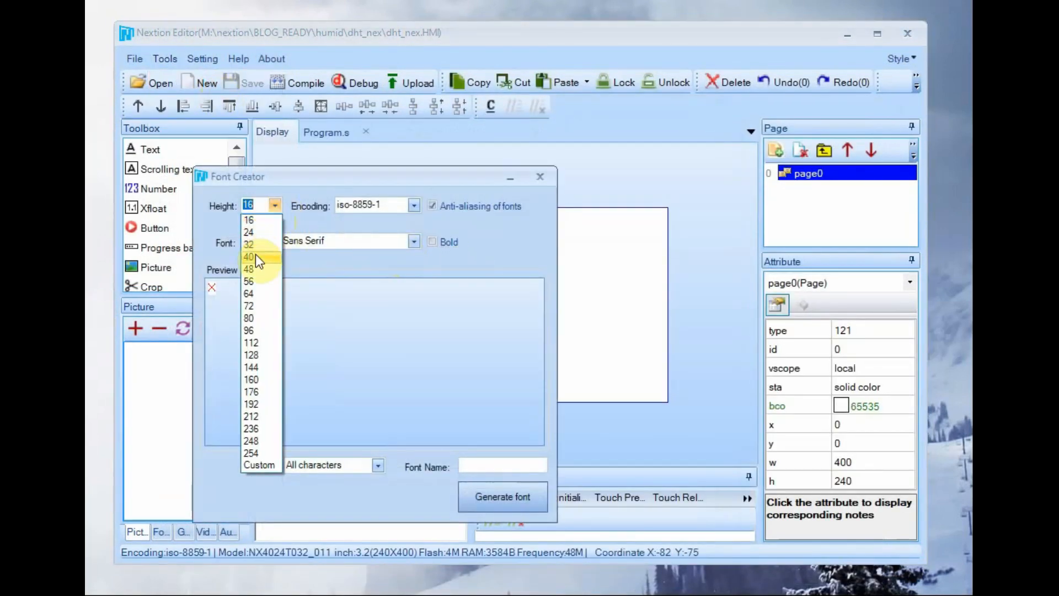
click(248, 257)
text(n1)
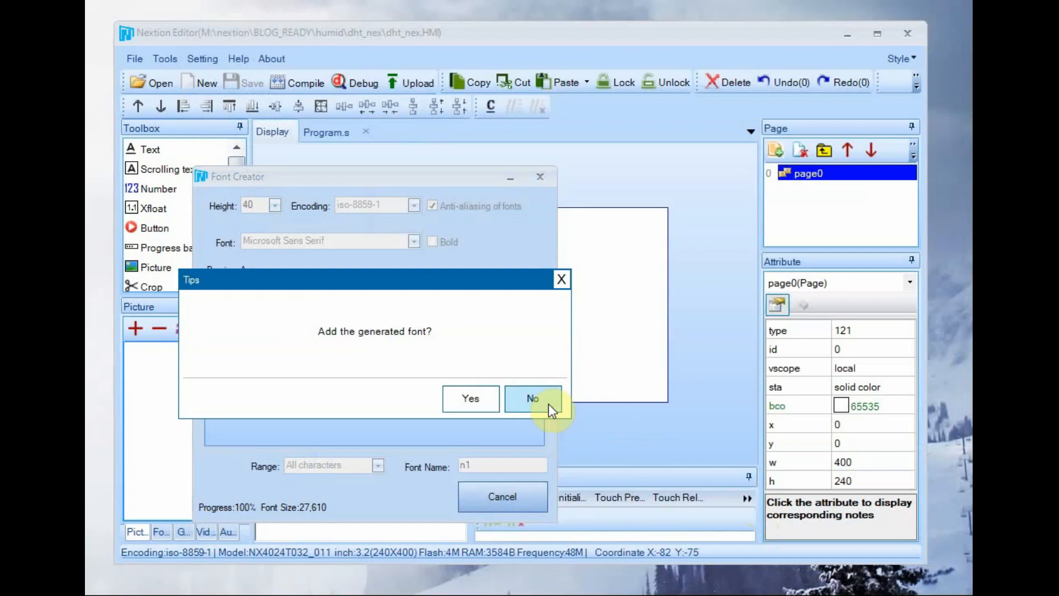
click(532, 398)
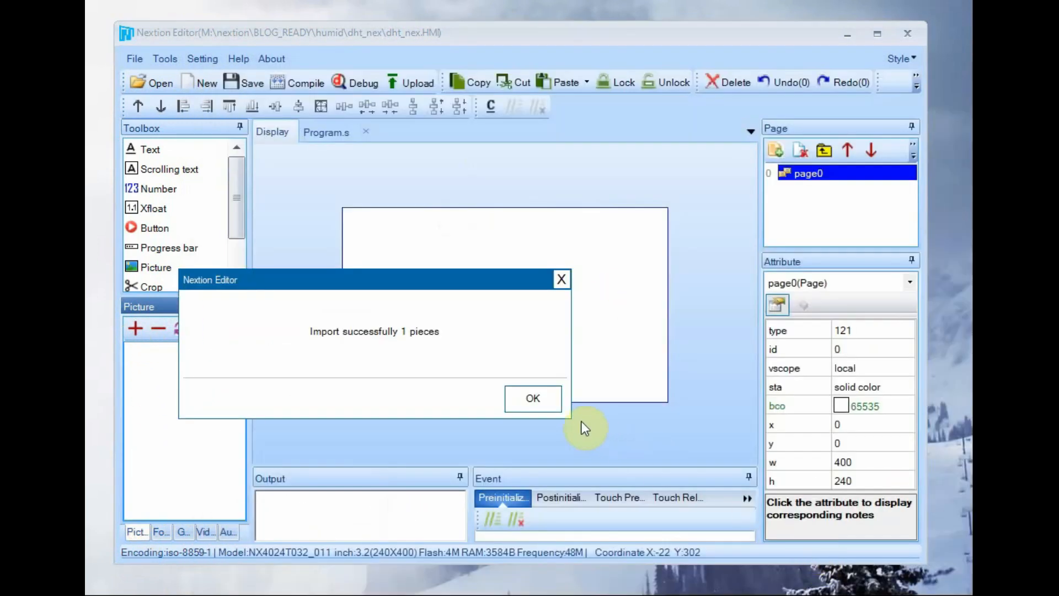
click(532, 398)
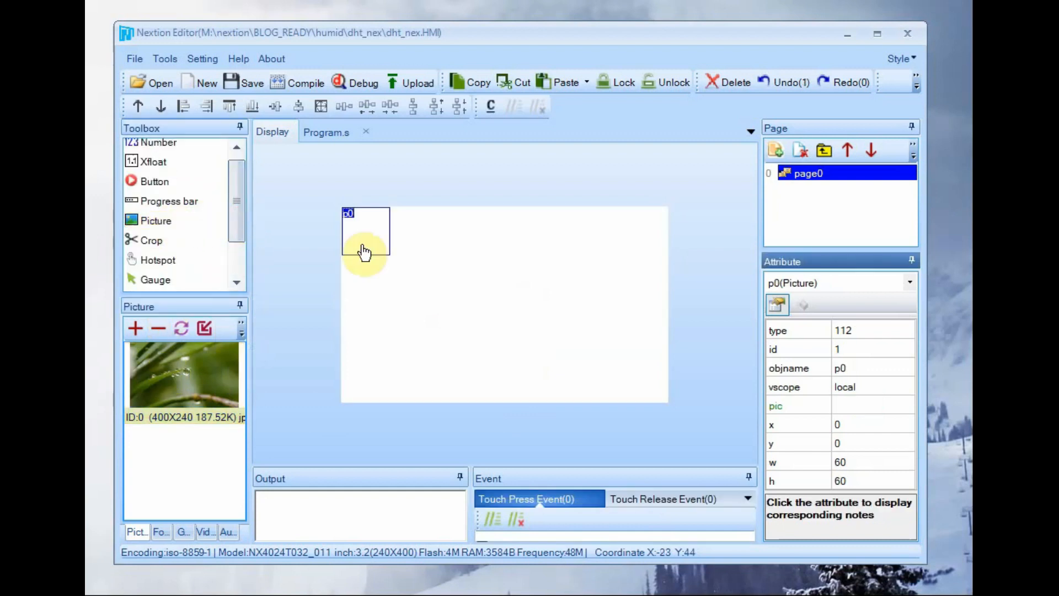
mouse_move(736, 360)
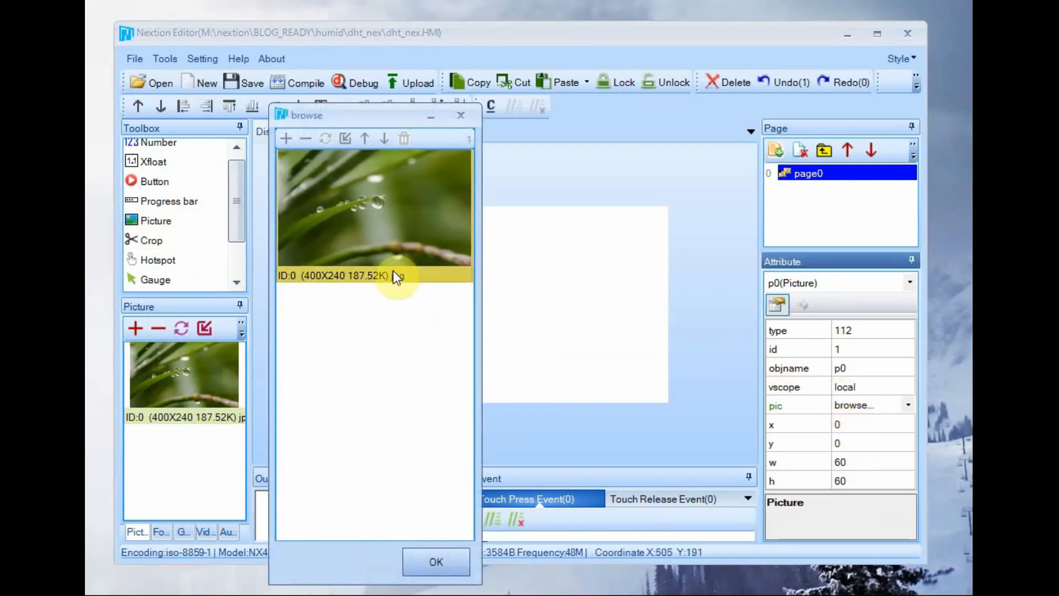
Set picture component p0 to show library image 0, the imported photo.
click(435, 561)
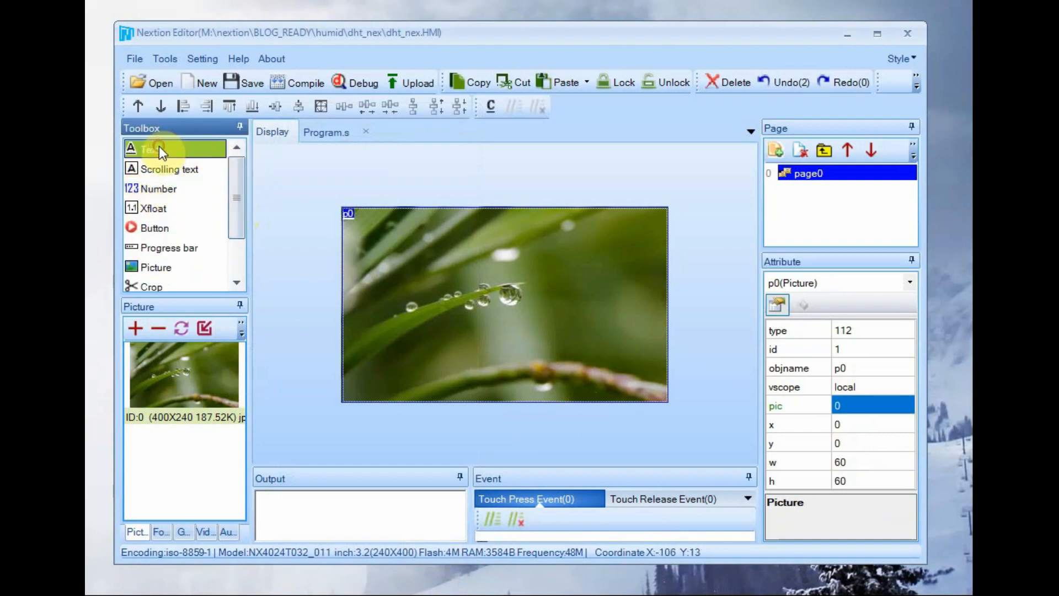
Add newtxt text boxes and arrange them in two rows over the photo.
click(150, 149)
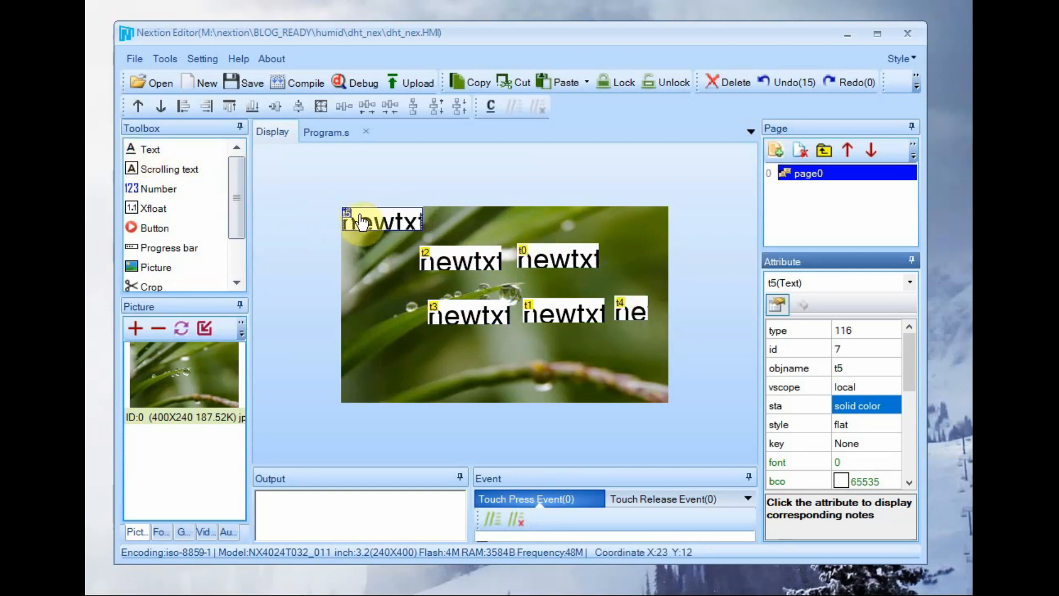
drag(381, 219, 520, 226)
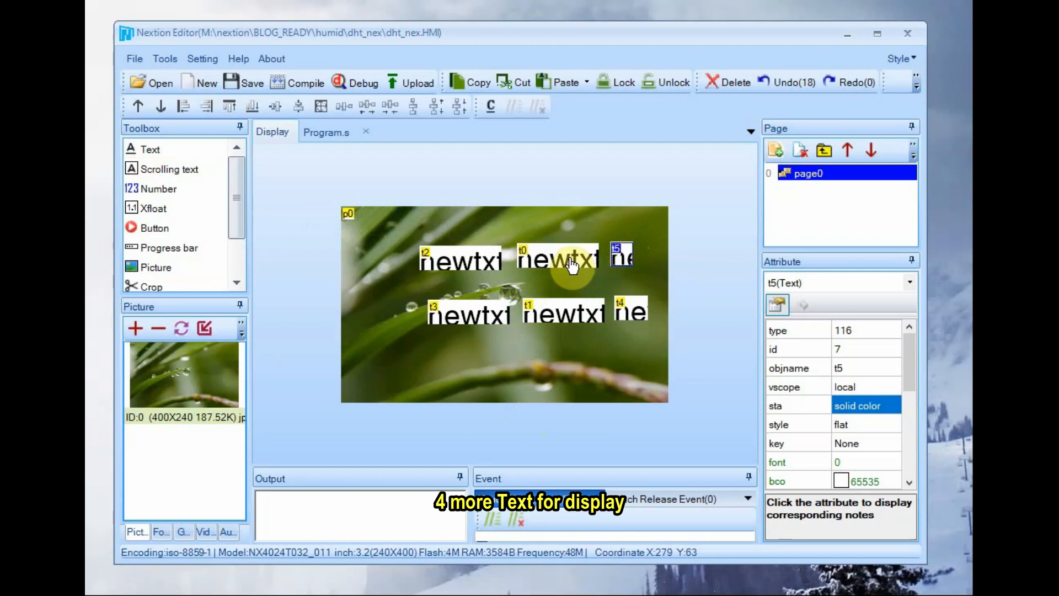
Name t0 tmperature with global vscope, crop-image background from picture 0, and empty txt.
click(557, 258)
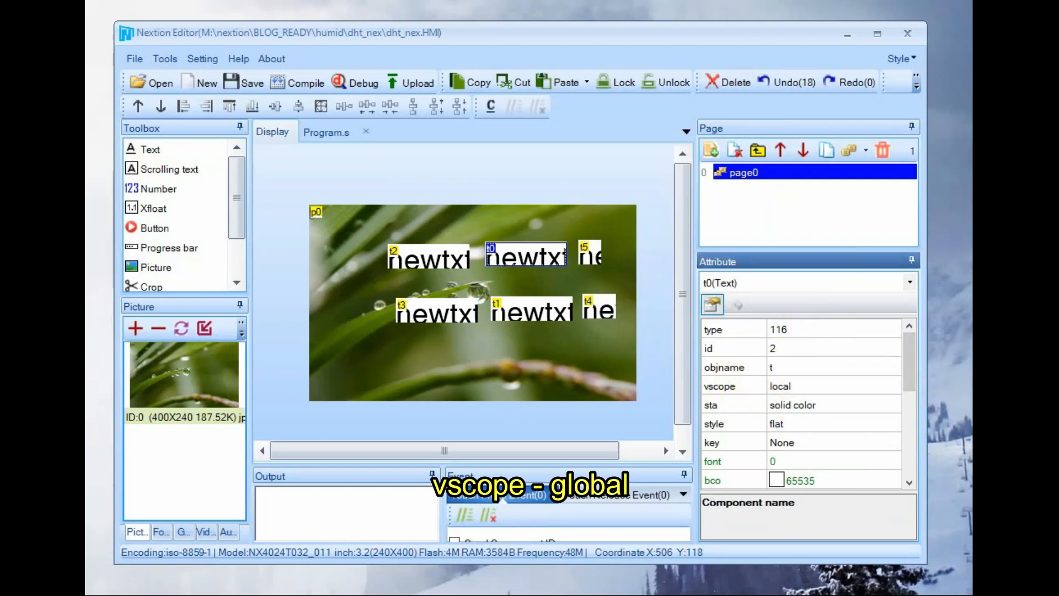
text(tmperature)
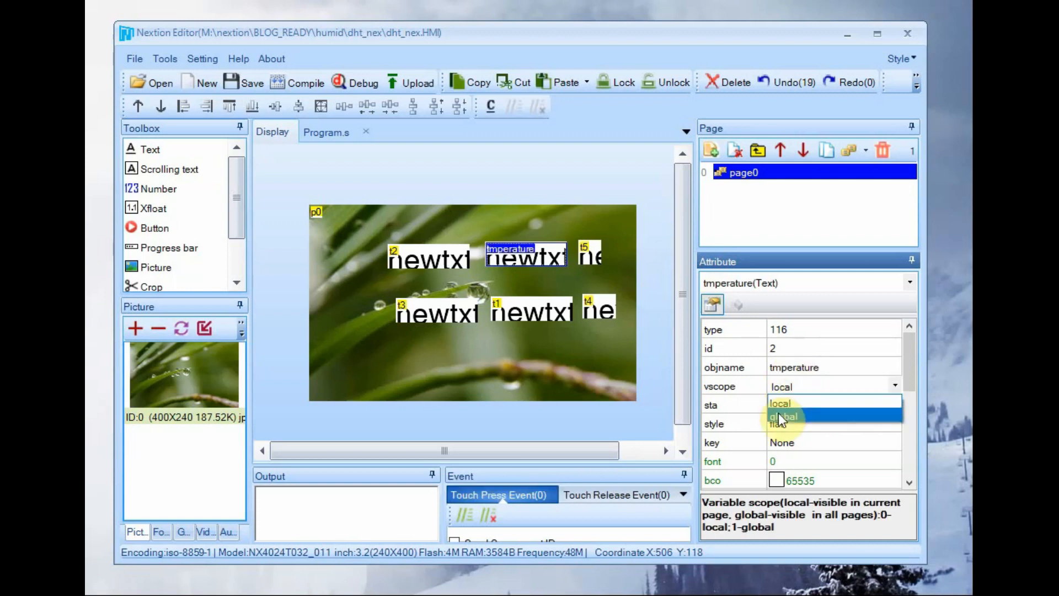
click(783, 417)
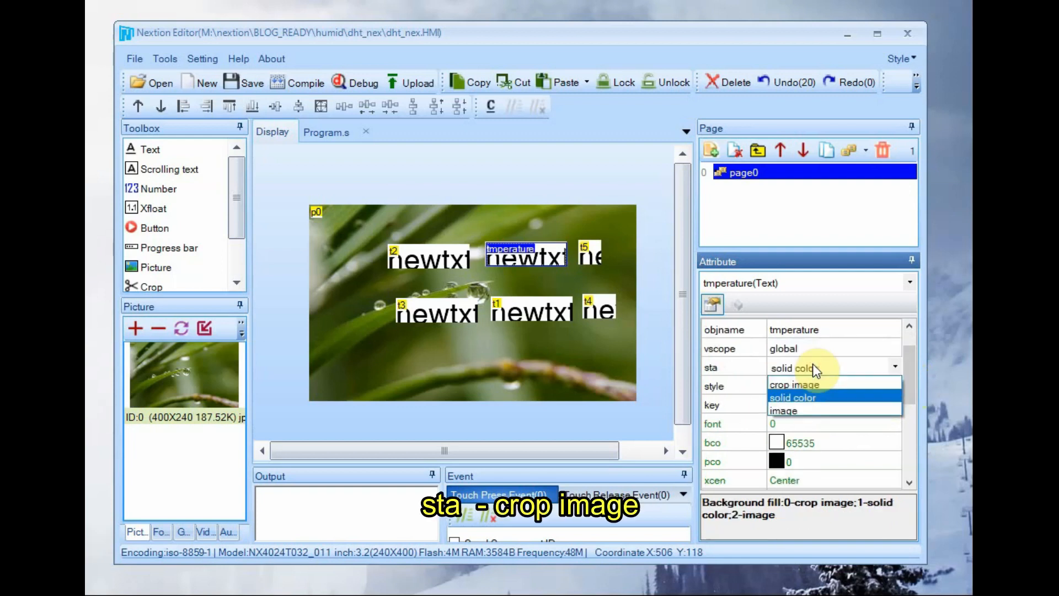
click(793, 383)
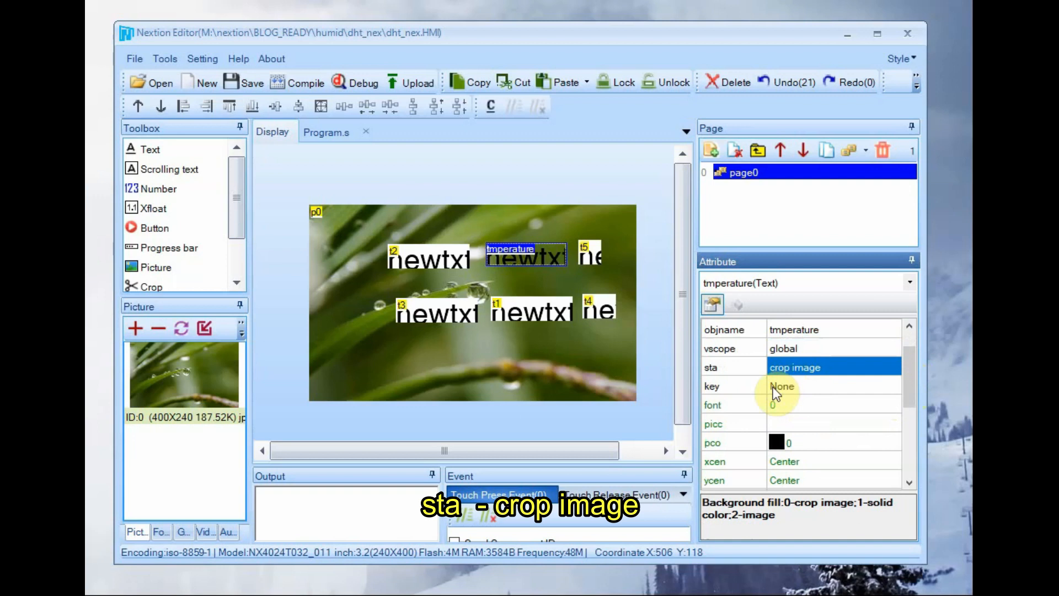
mouse_move(799, 423)
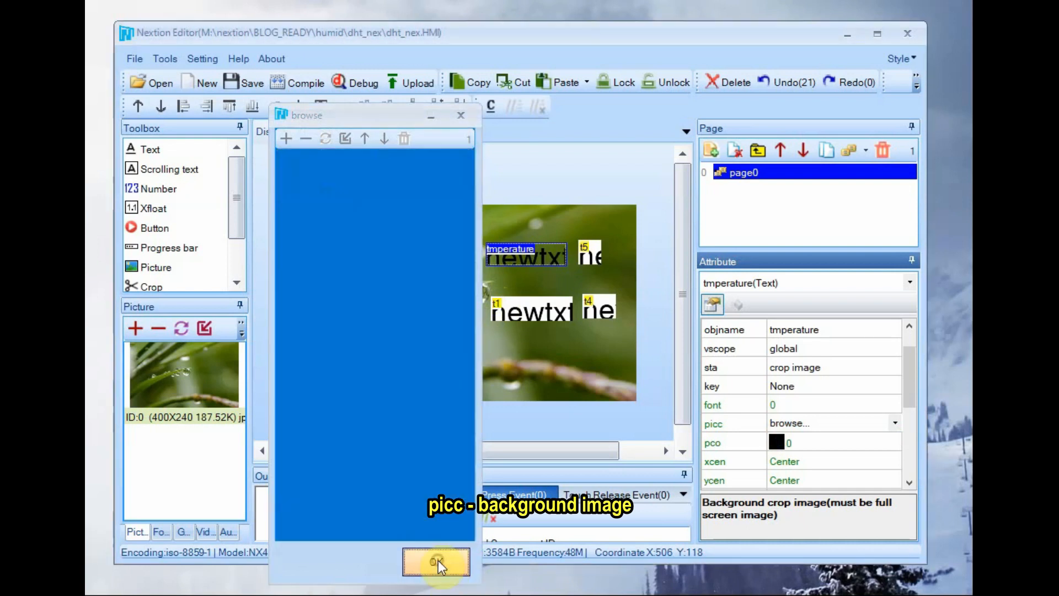
click(435, 562)
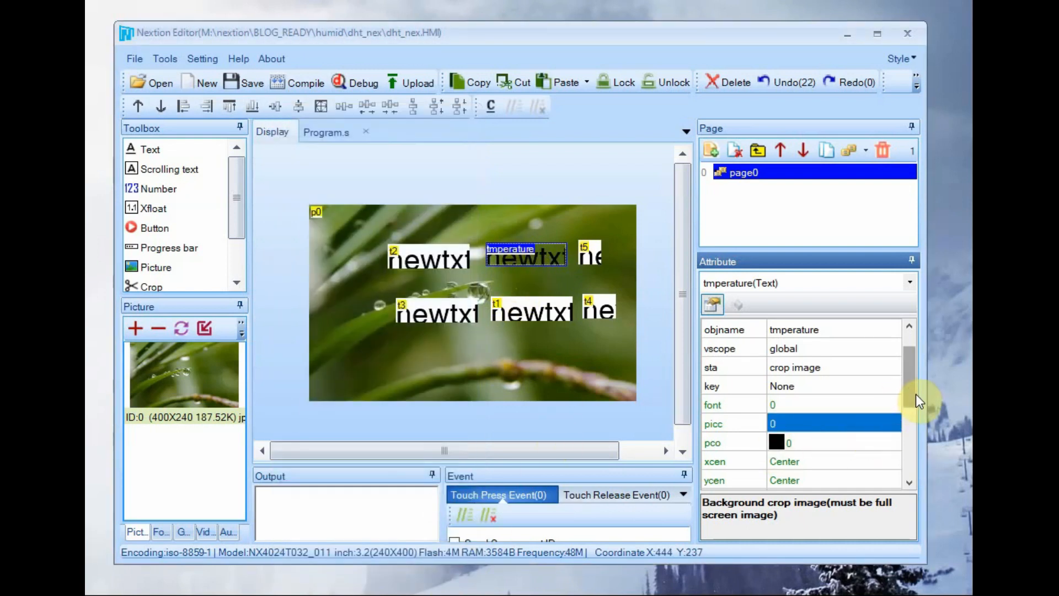
scroll(down, 3)
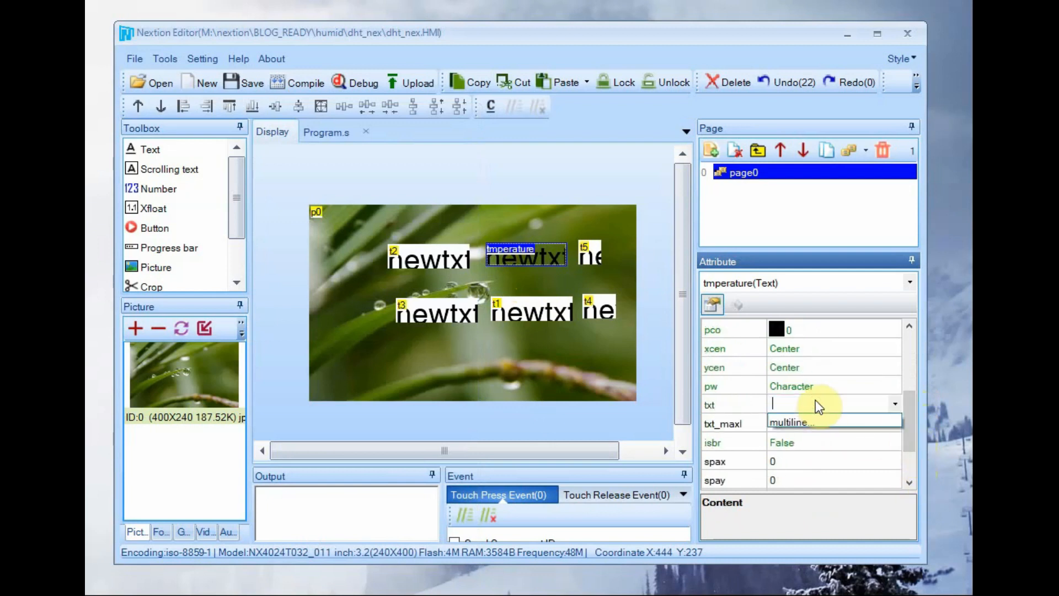
click(525, 307)
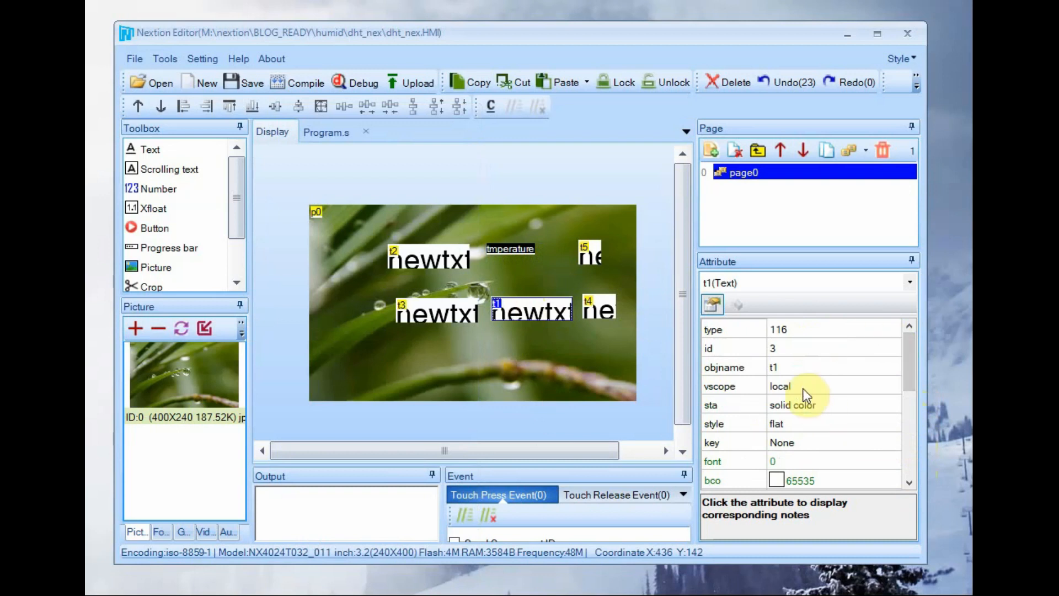
Give t1 global vscope, a crop-image background from picture 0, and empty txt.
click(783, 386)
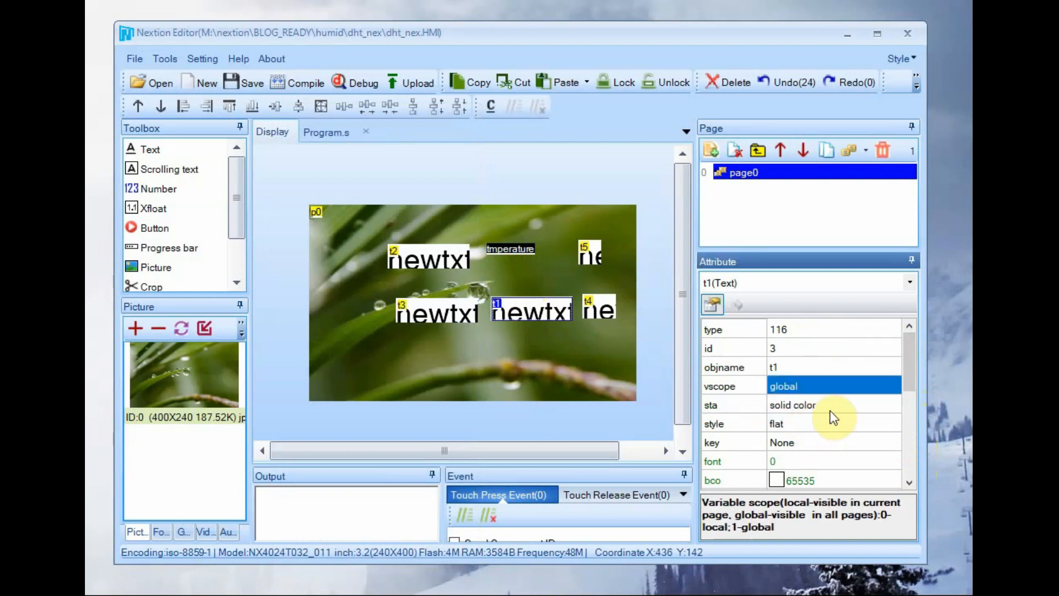
click(795, 405)
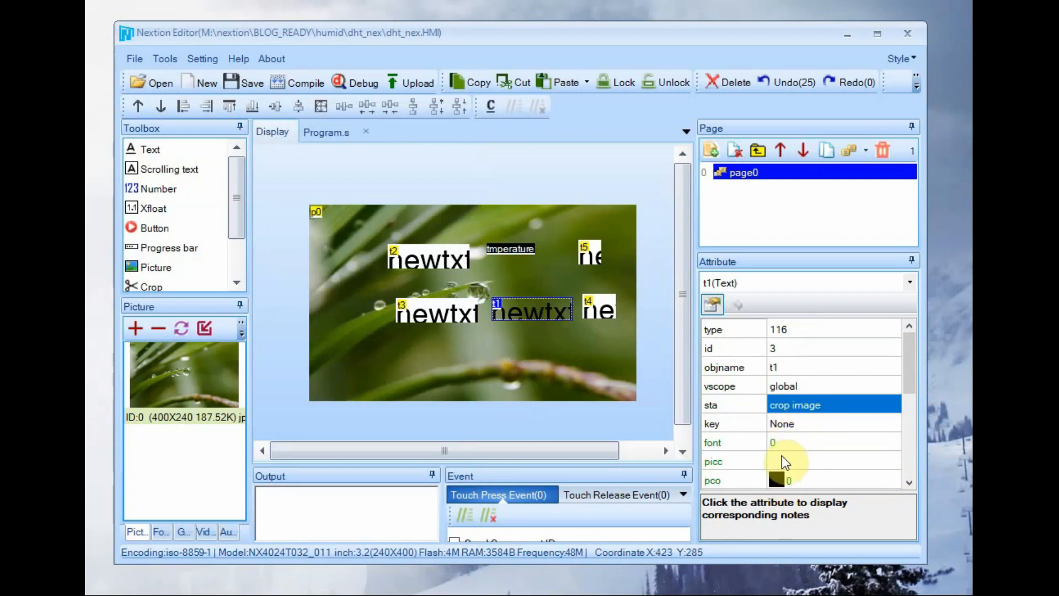
click(831, 461)
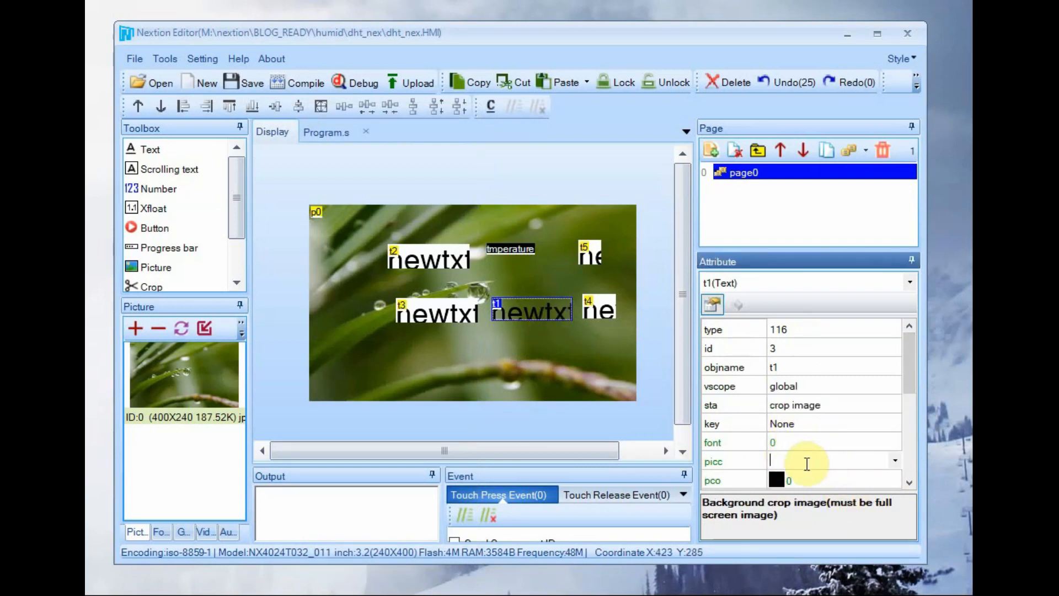
click(894, 461)
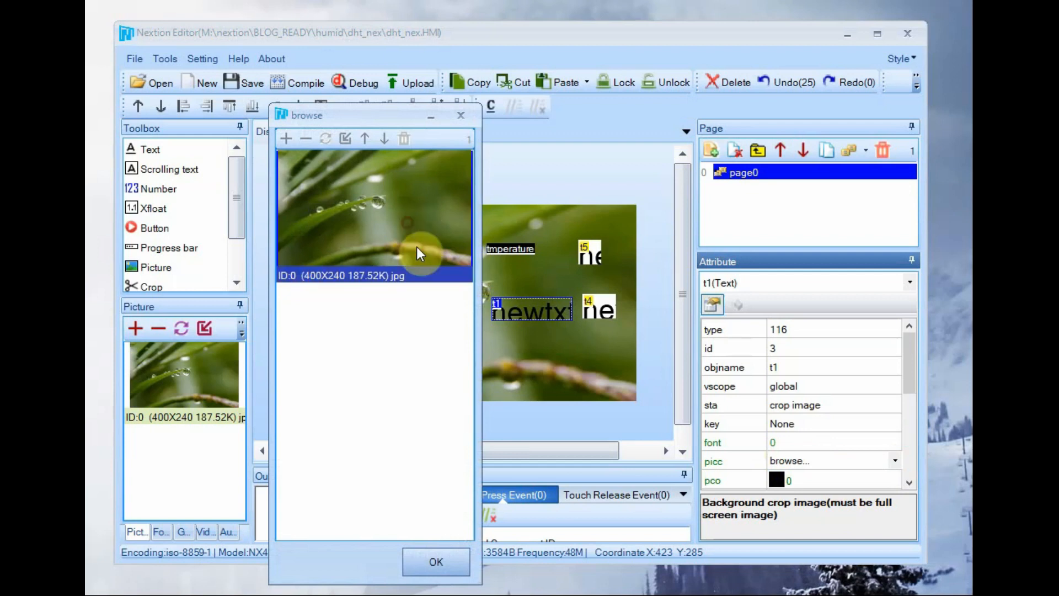
click(436, 561)
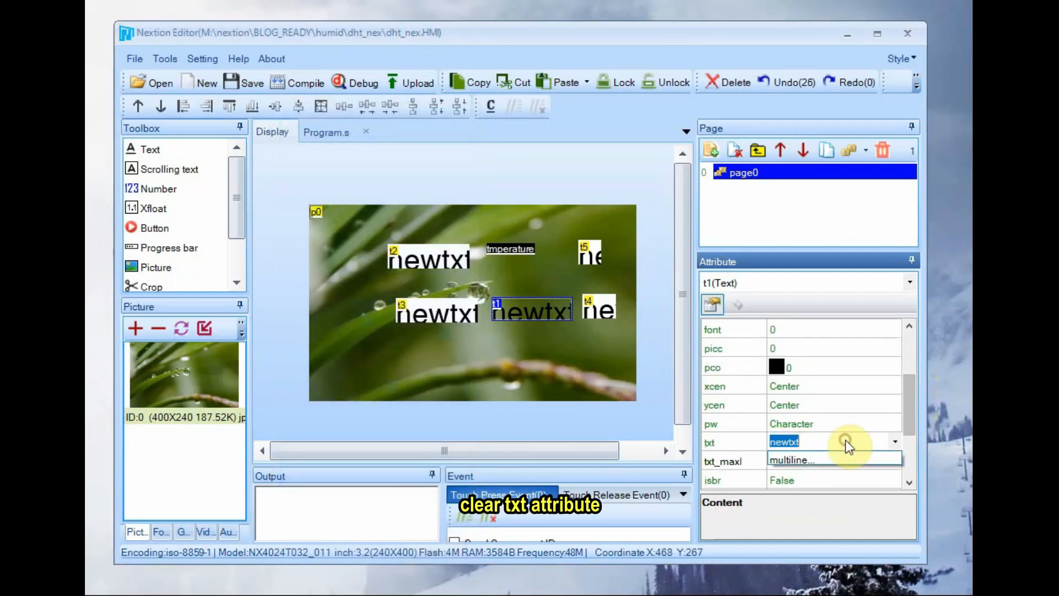
click(834, 441)
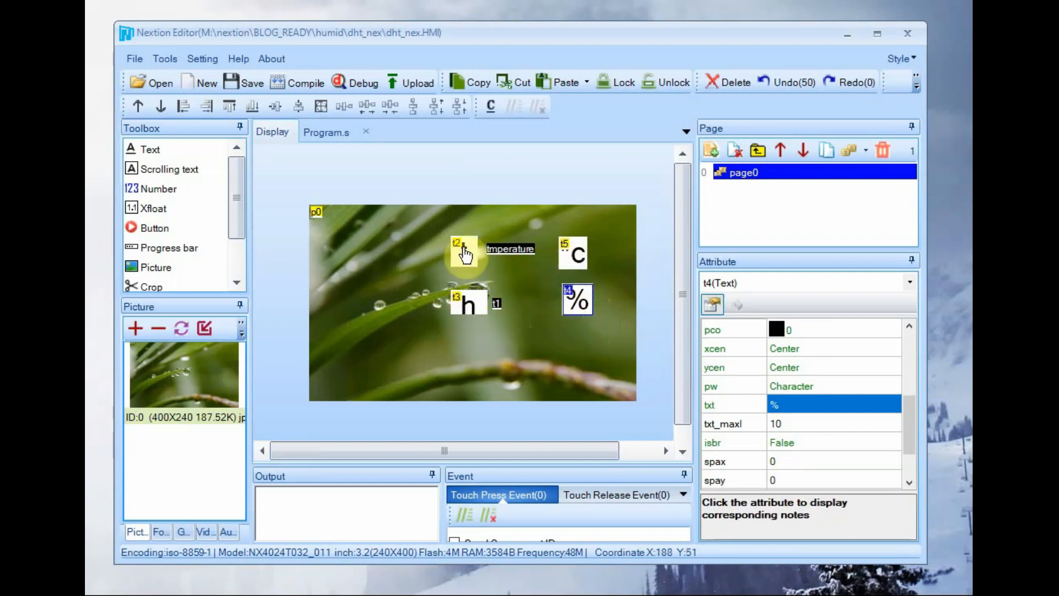
Give the °C label a crop-image background using picture 0.
click(572, 252)
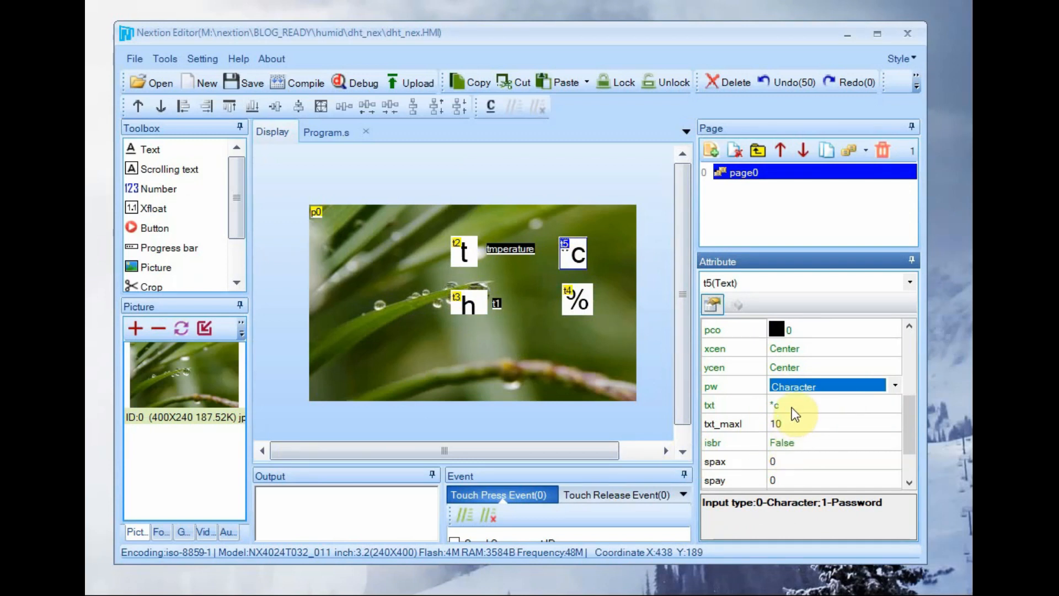
click(810, 405)
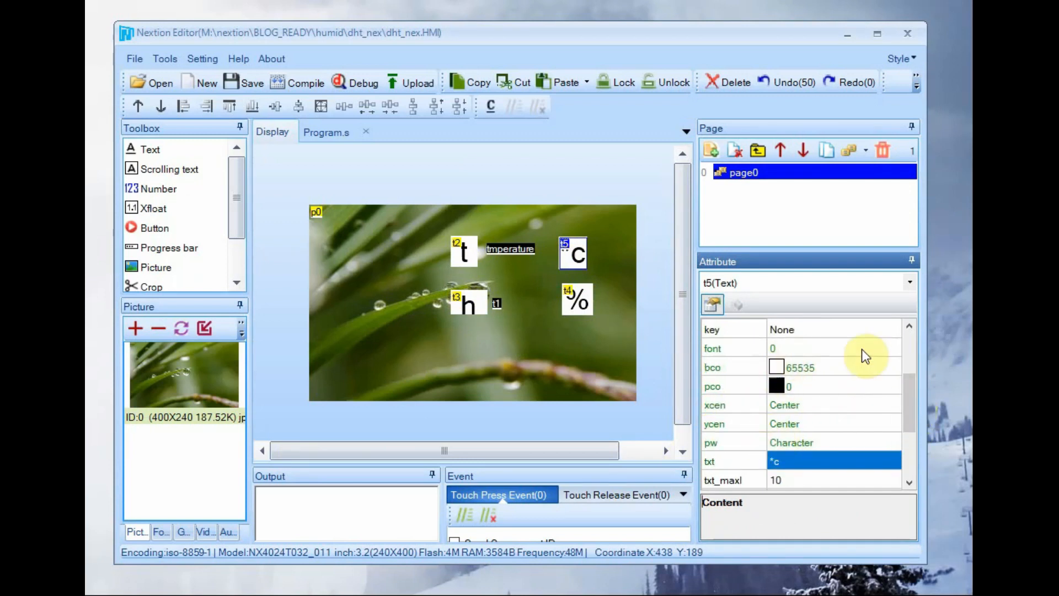
click(894, 385)
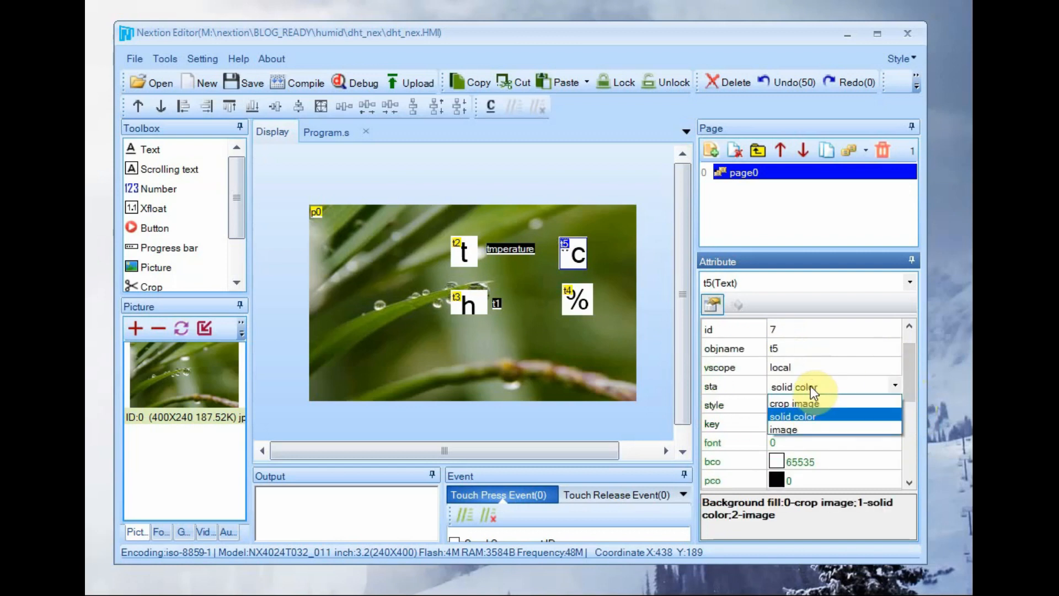
click(794, 403)
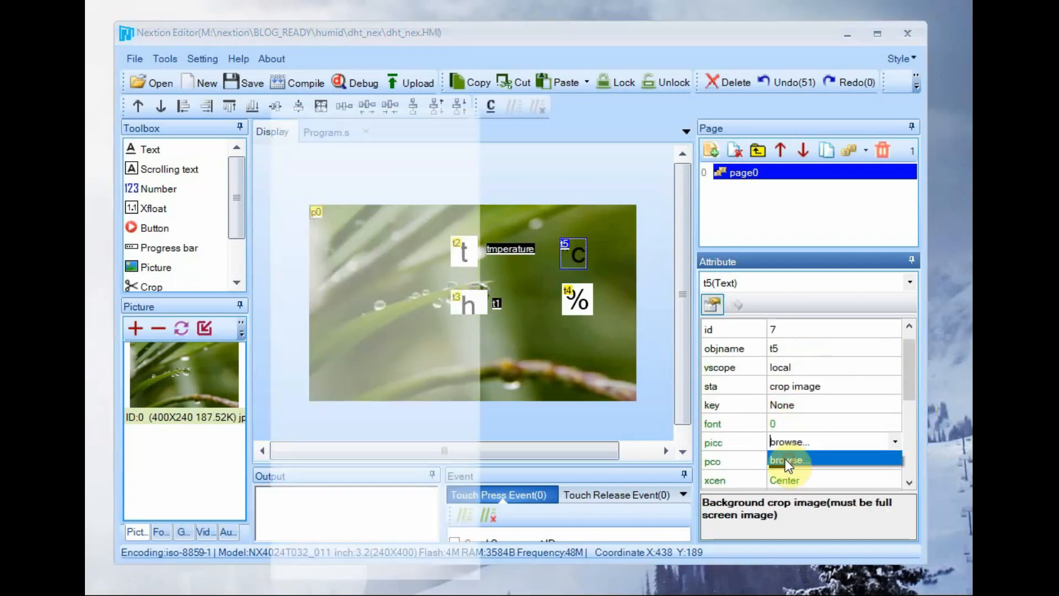
click(787, 460)
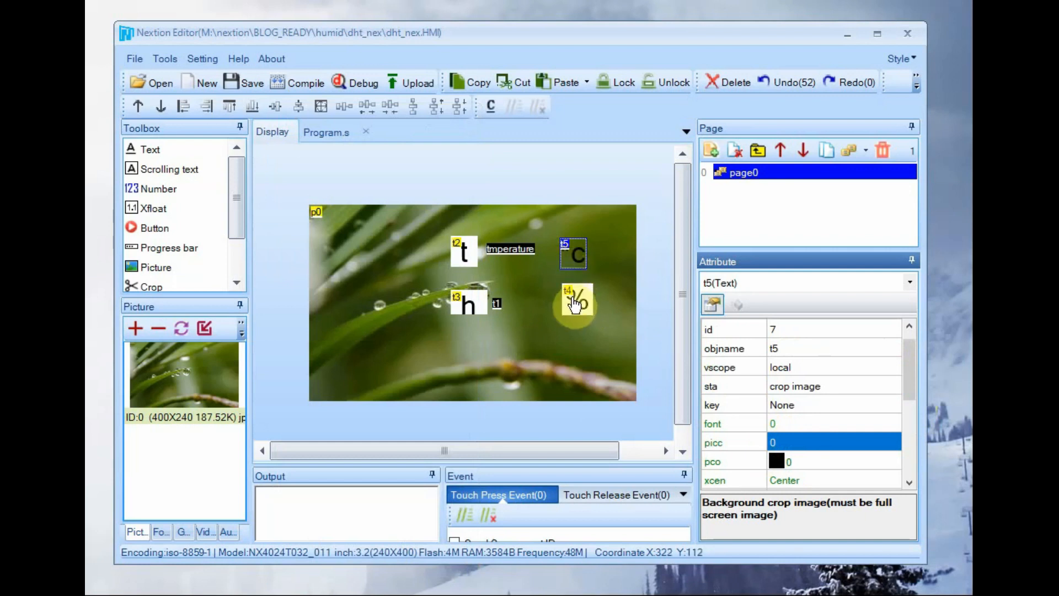
Give the % label a crop-image background from picture 0 and yellow text colour.
click(576, 300)
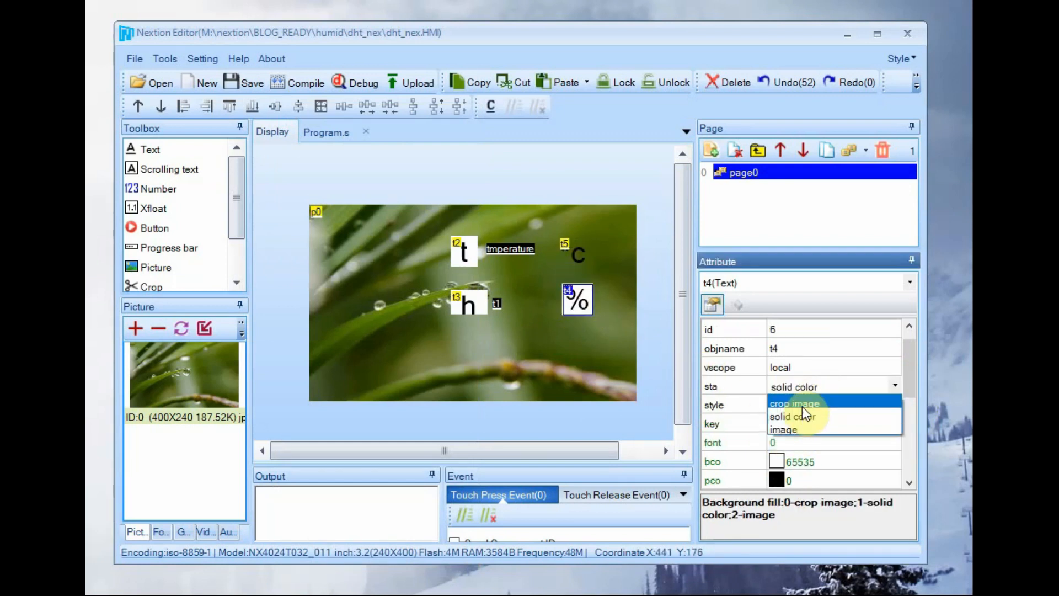
click(793, 403)
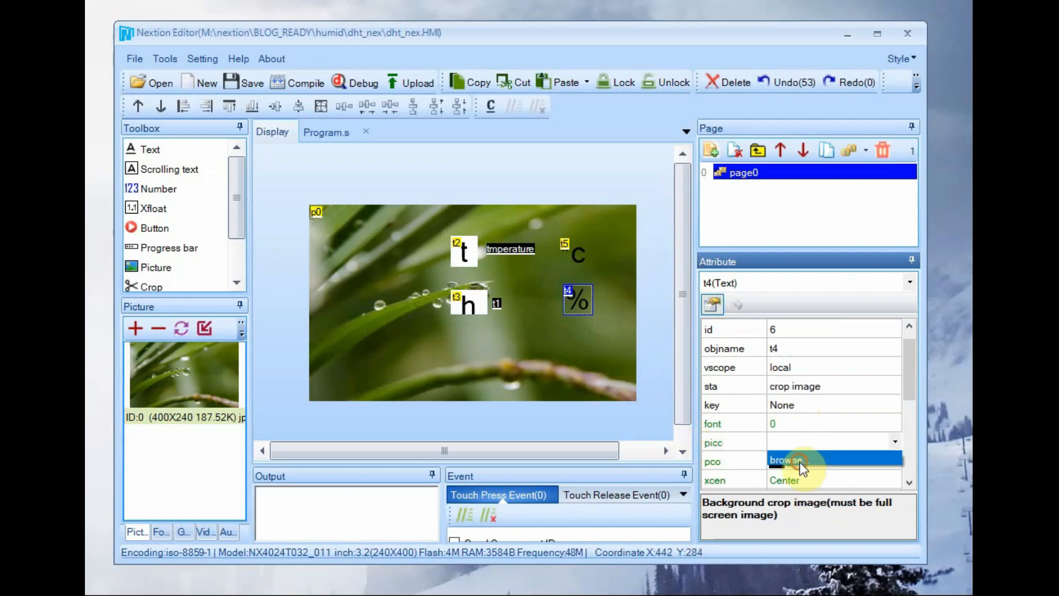
click(574, 255)
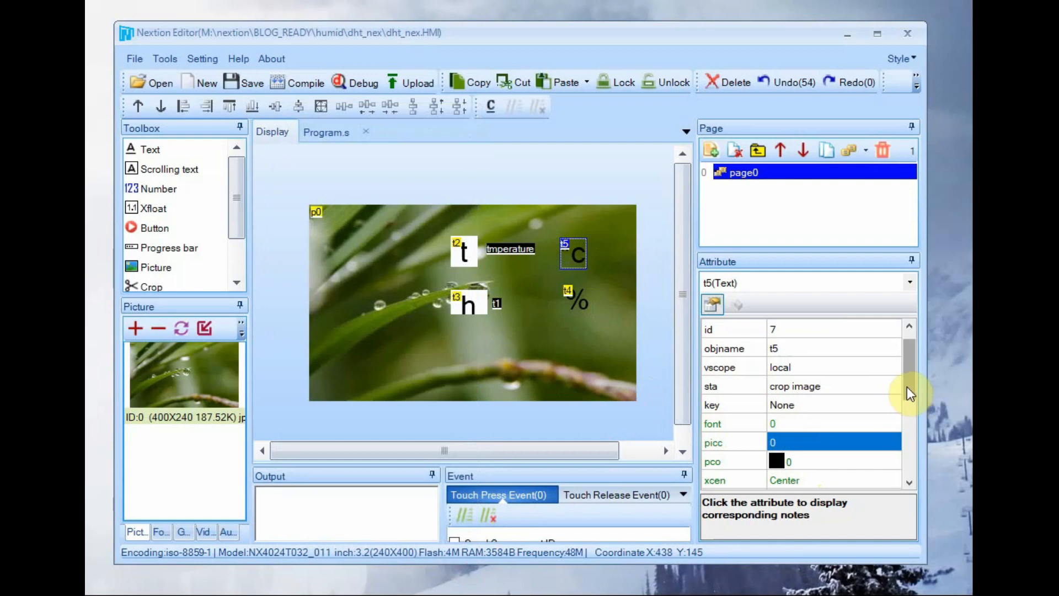
click(895, 403)
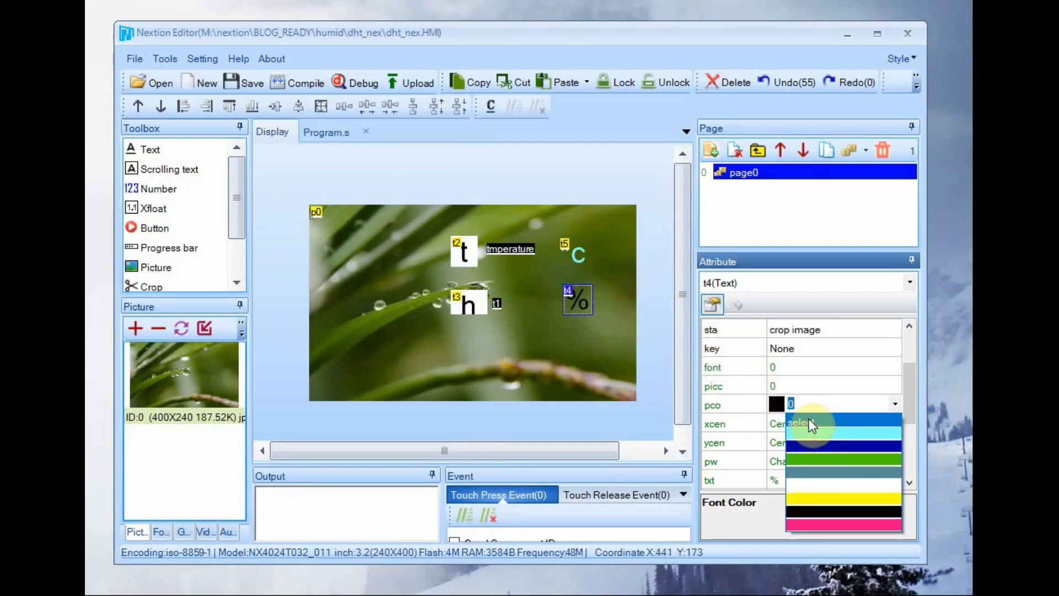
click(804, 423)
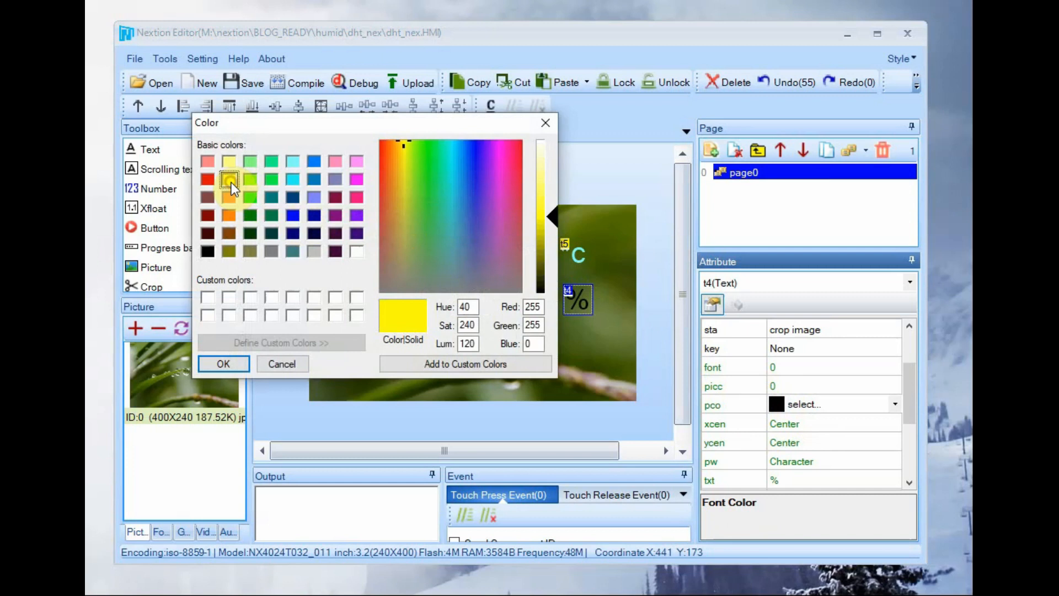
click(223, 364)
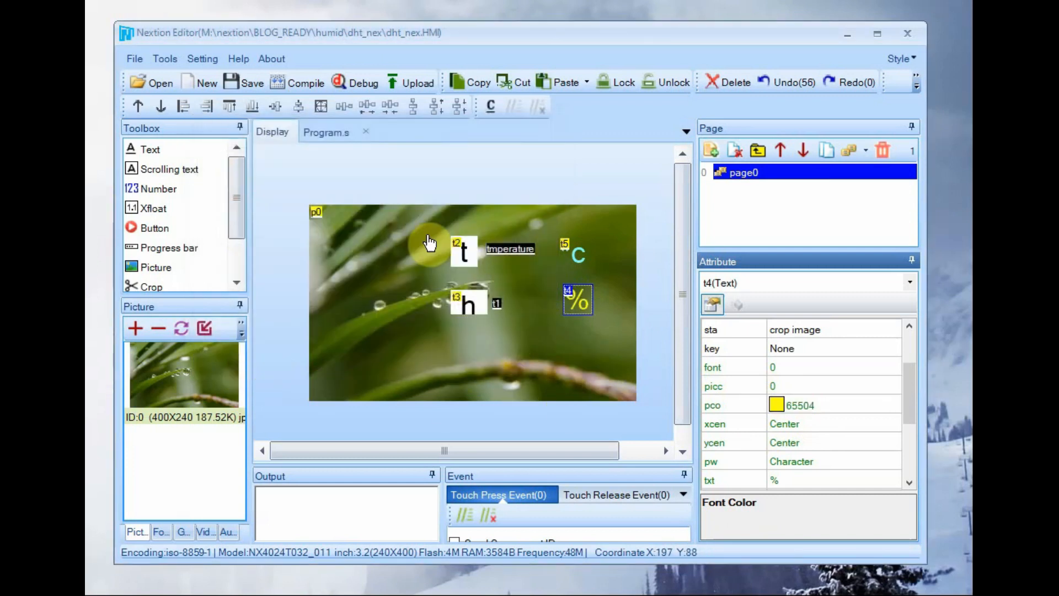
click(354, 82)
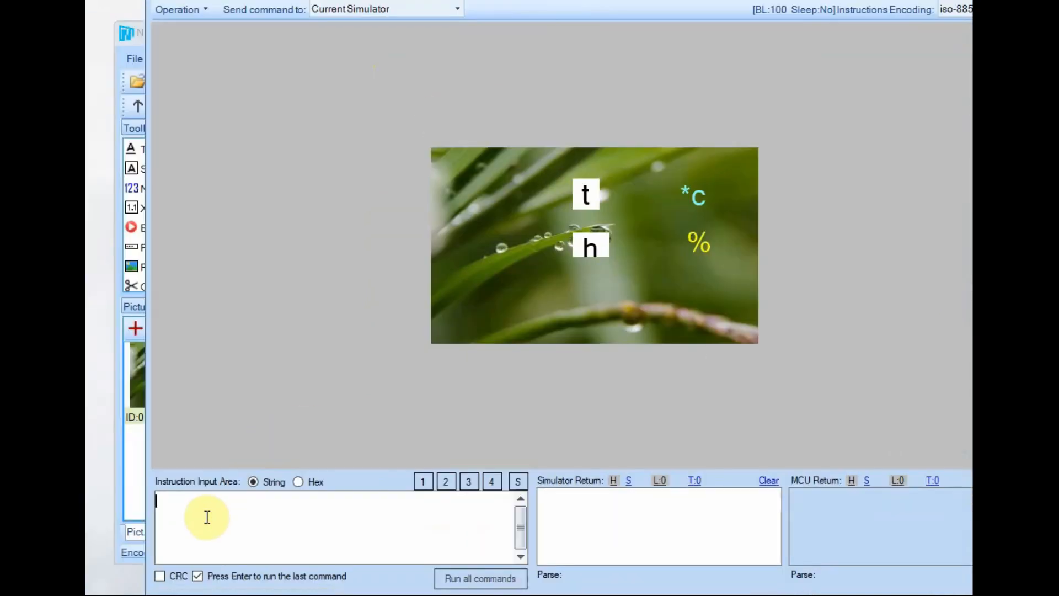
Enter temperature.txt="38.0" in the simulator, then start a humidity command.
text(te)
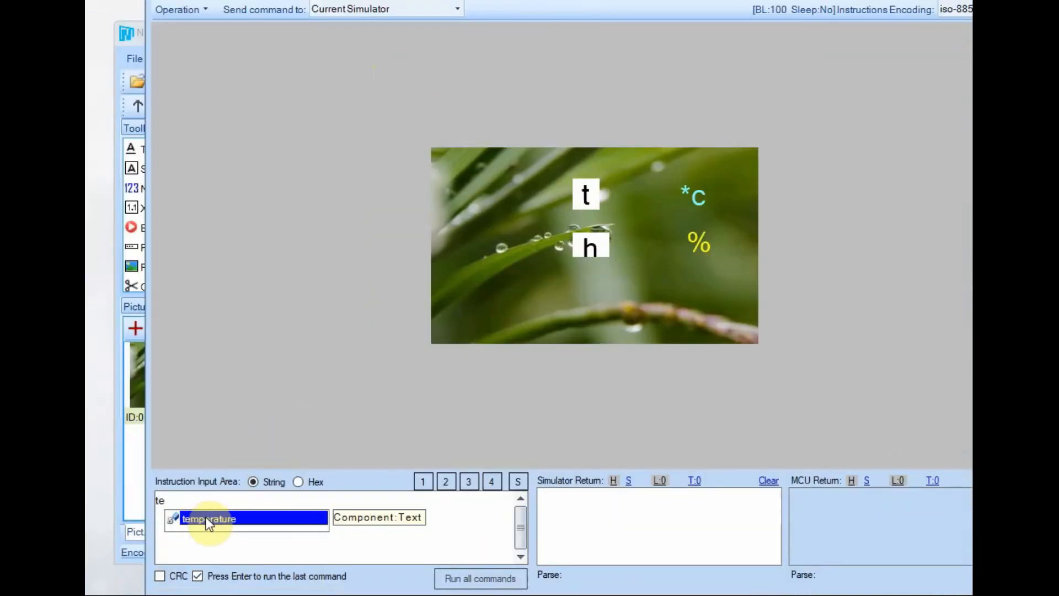
text(emperature.t)
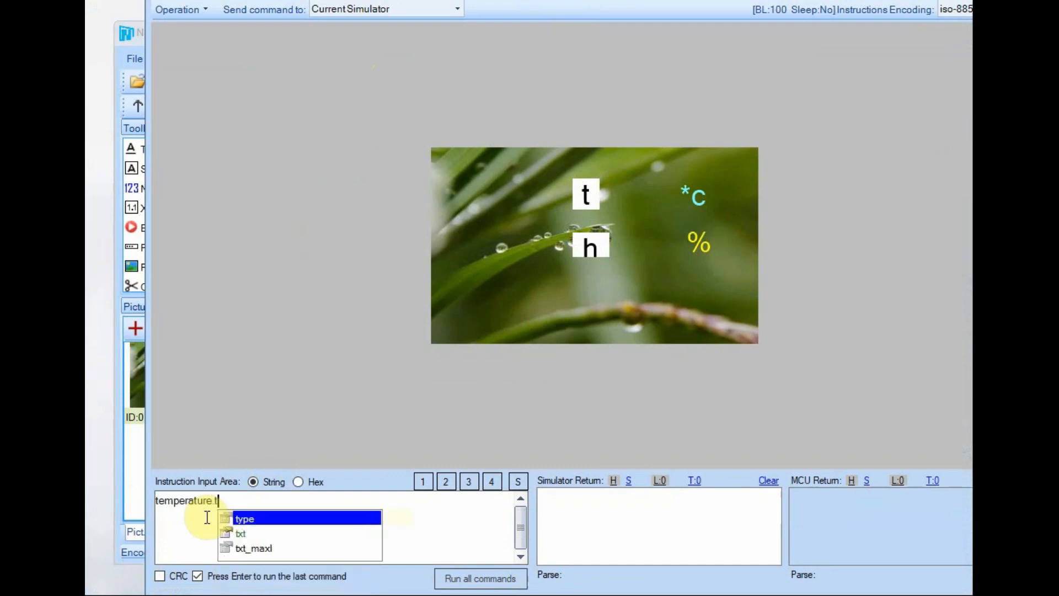
text(xt)
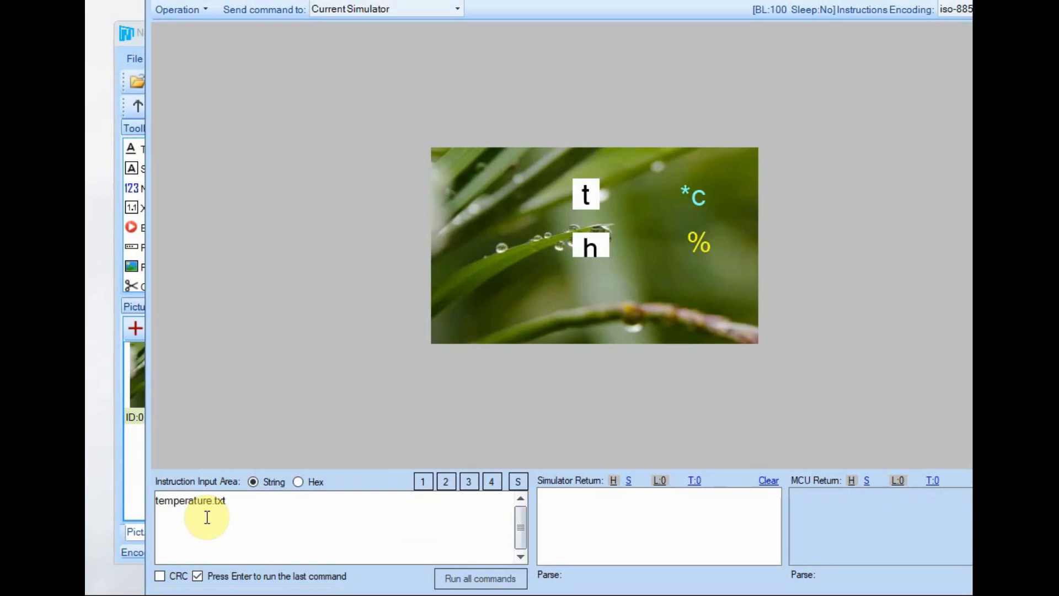
text(=)
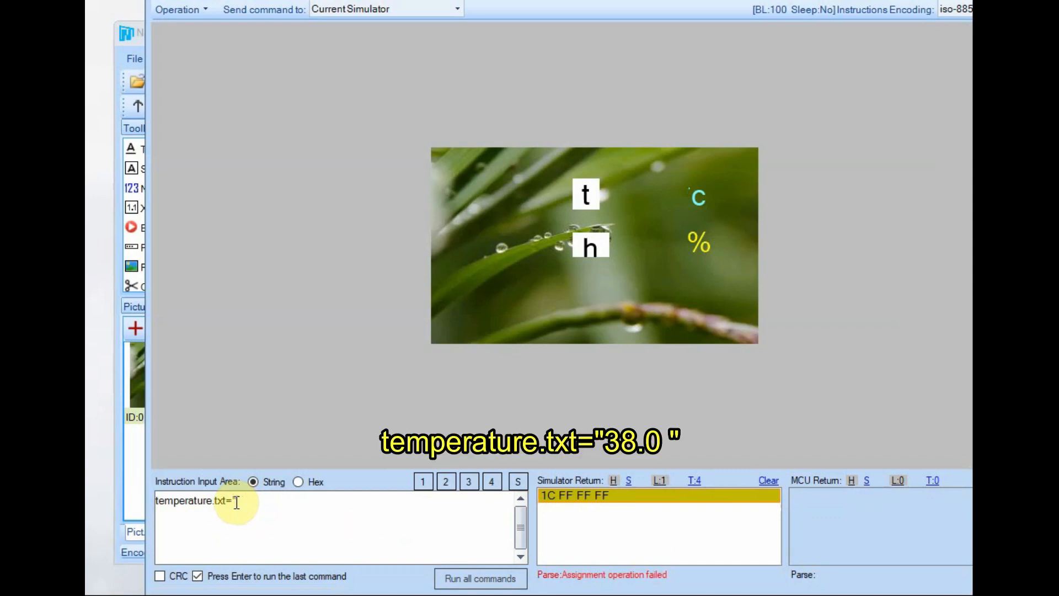
text(38.0")
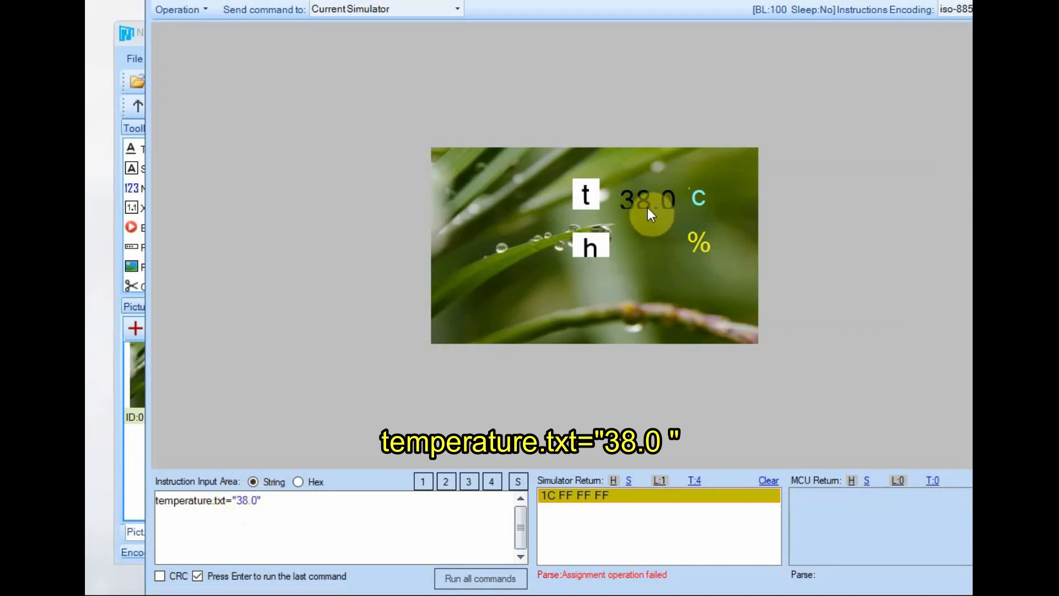
text(hum)
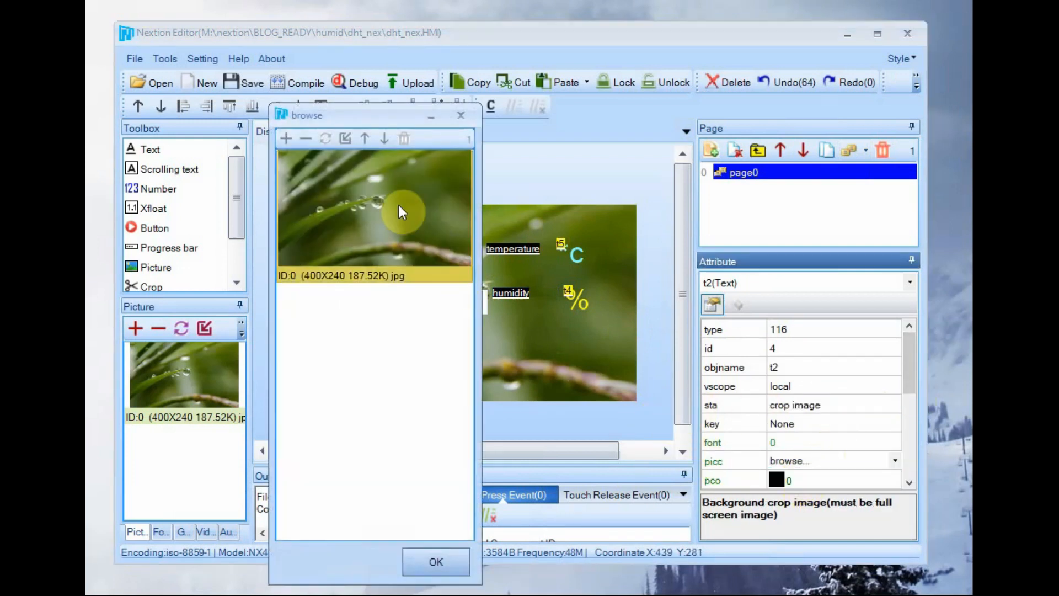
Set the t and h labels' picc to background picture 0 for crop-image backgrounds.
click(436, 561)
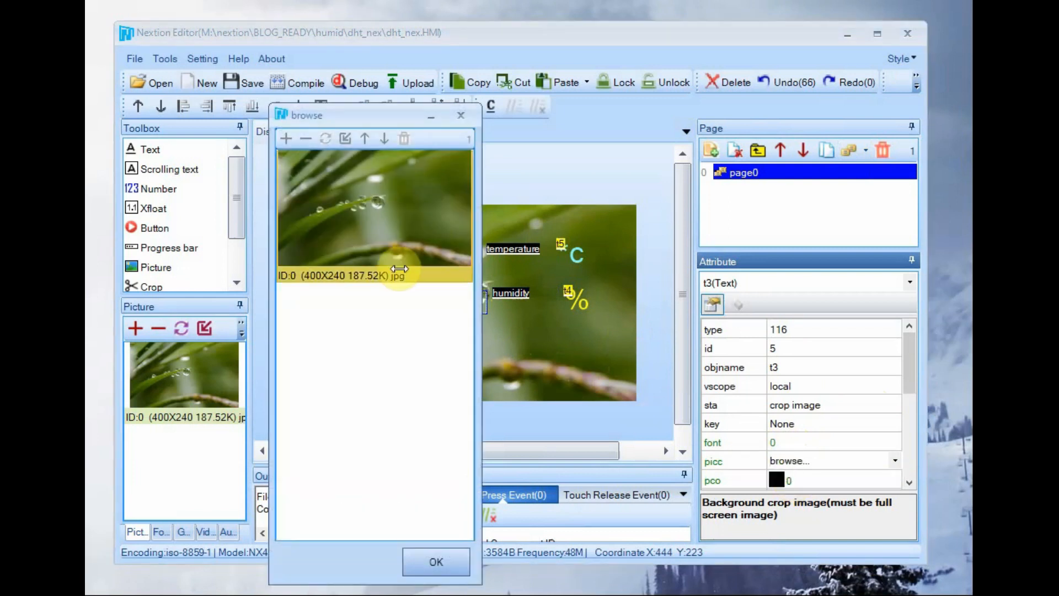
click(436, 561)
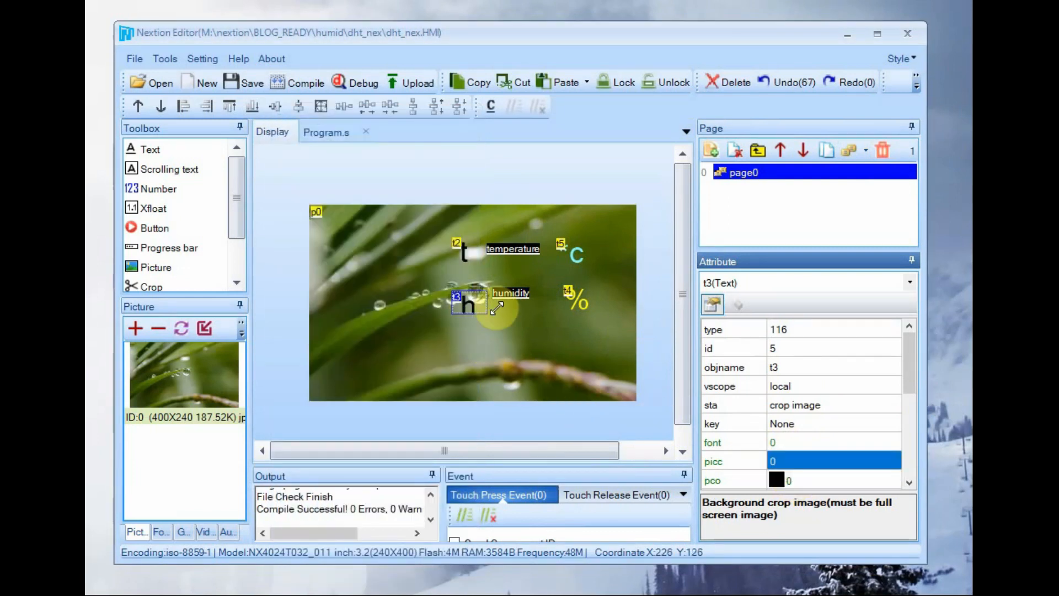
click(510, 301)
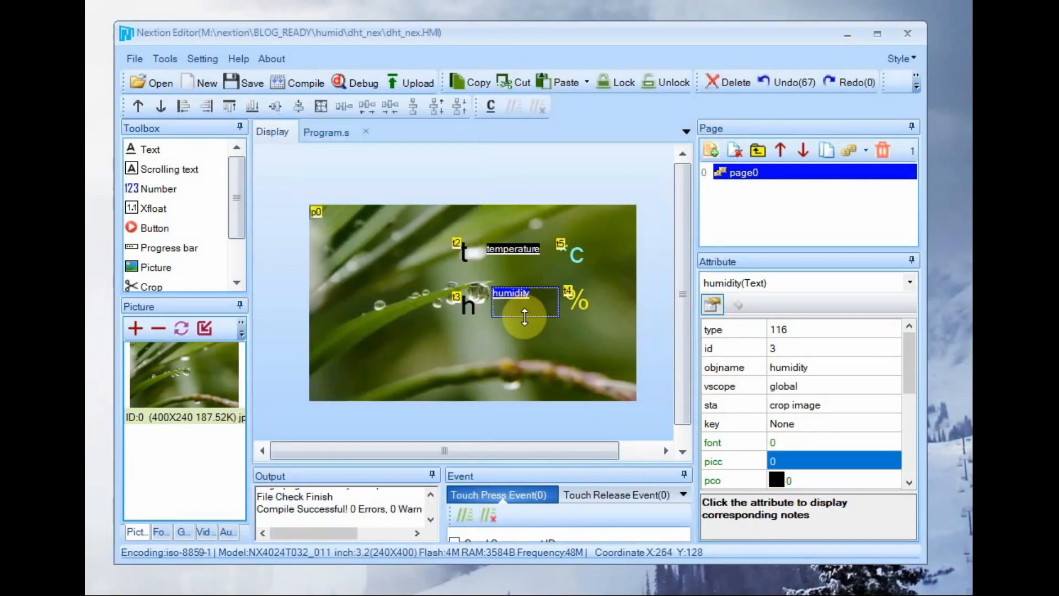
click(513, 248)
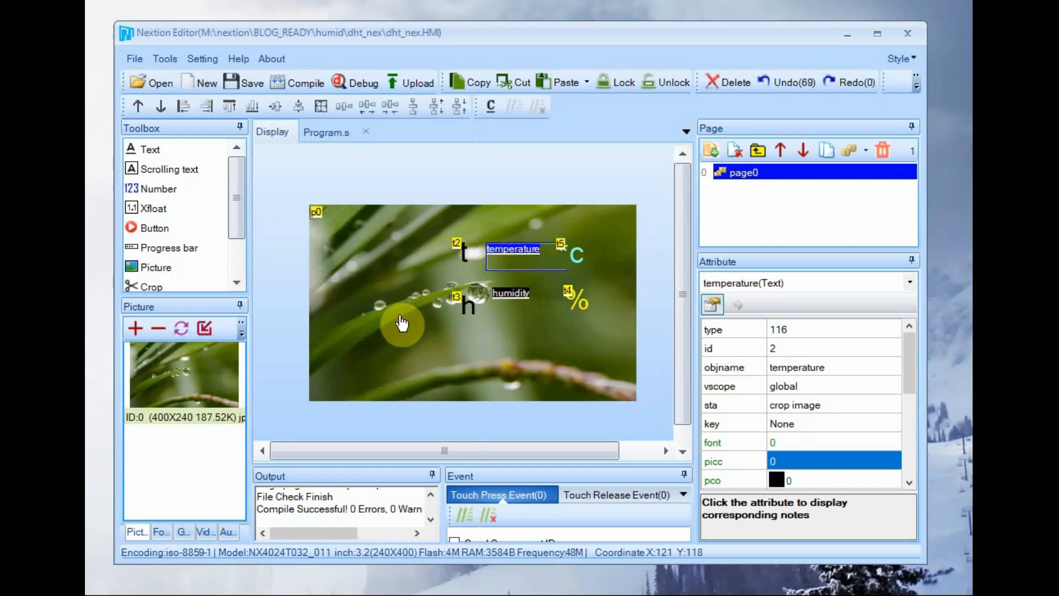
Change the t and h label font colours, picking yellow for the h label.
click(462, 251)
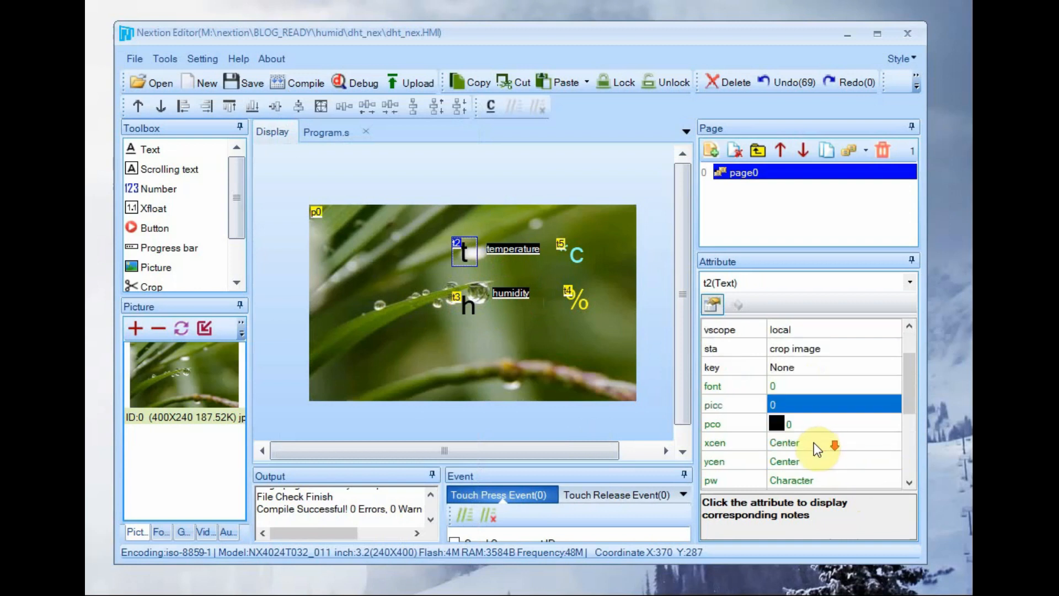
click(469, 305)
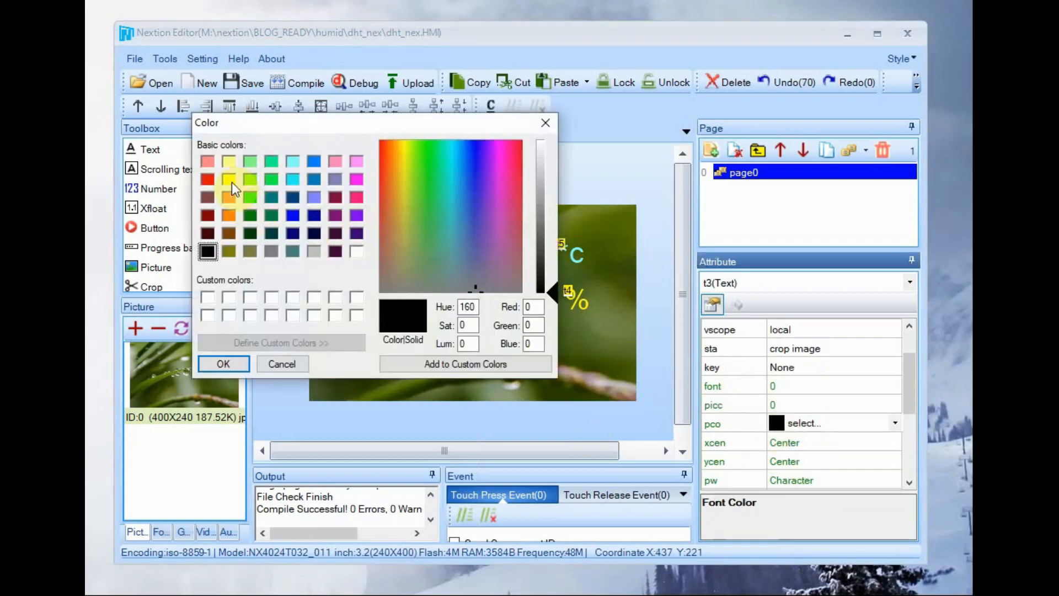
click(223, 363)
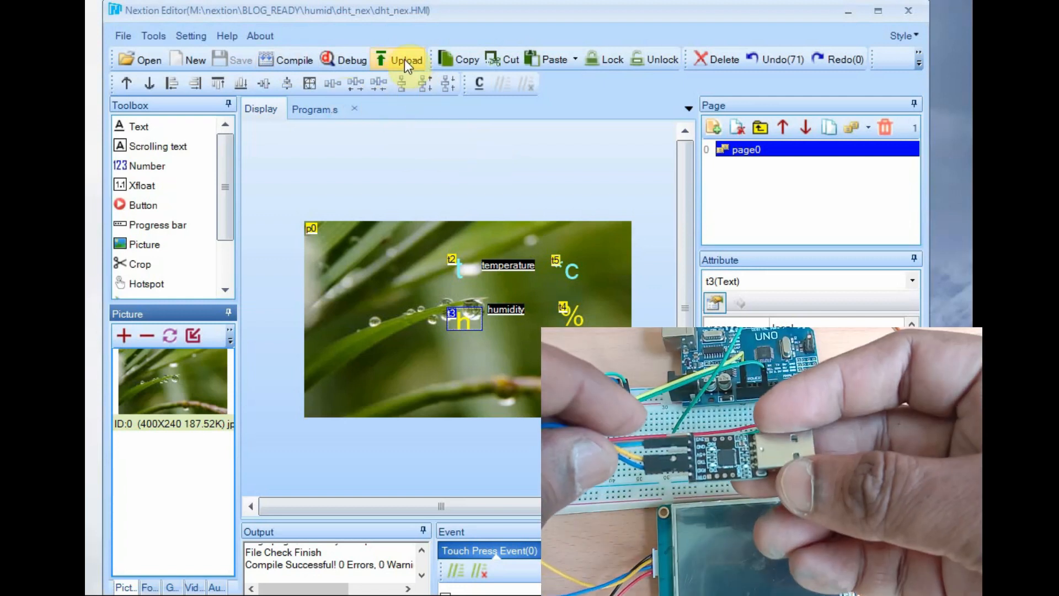
Upload the project to the Nextion display over COM4 at 230400 baud.
click(406, 60)
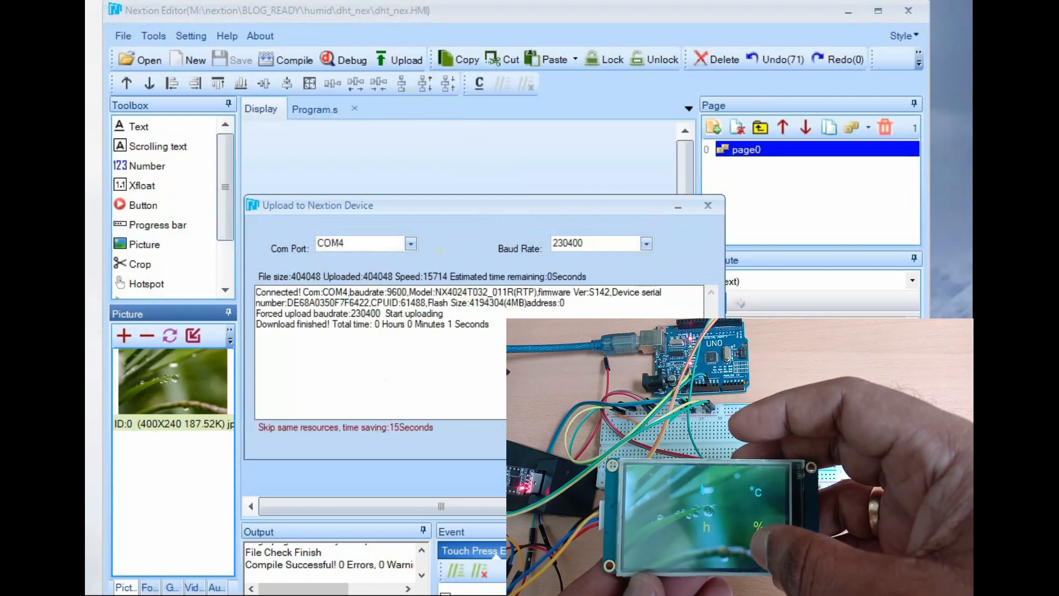
click(708, 206)
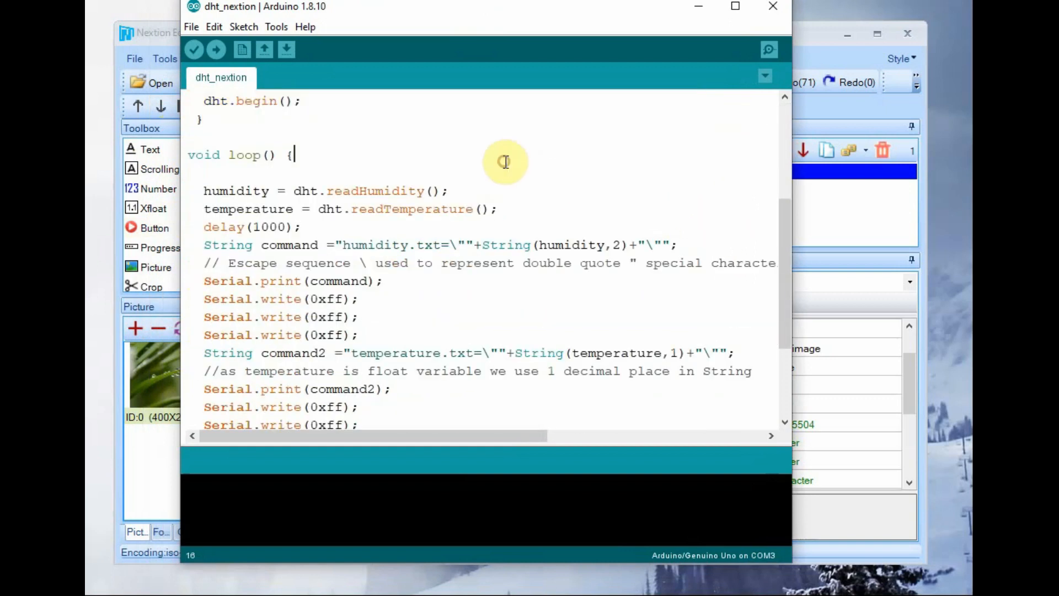
Highlight the humidity and temperature reads and the humidity.txt command sending the value.
double_click(236, 191)
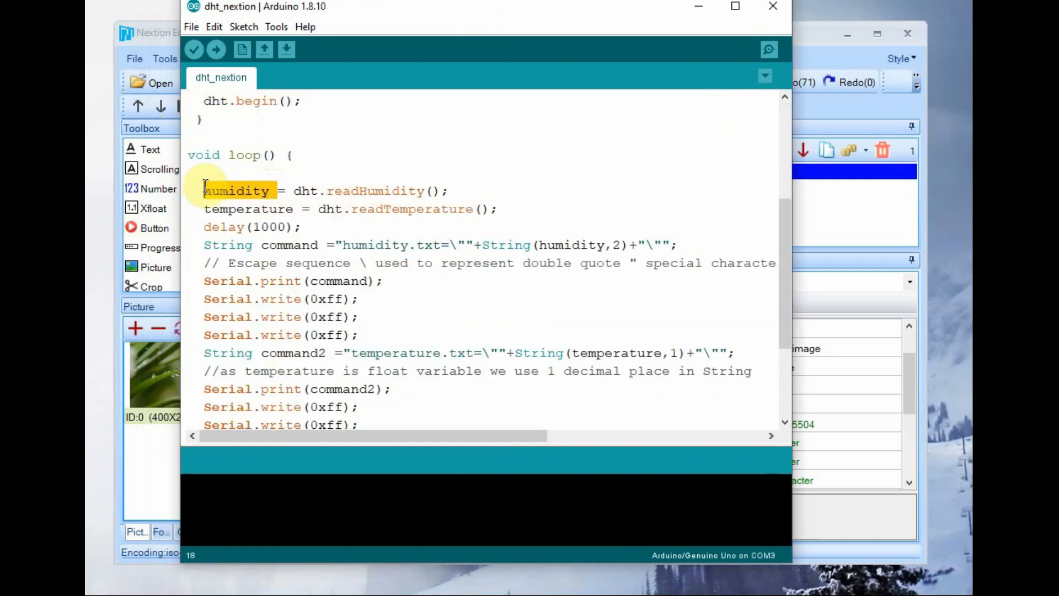
double_click(248, 209)
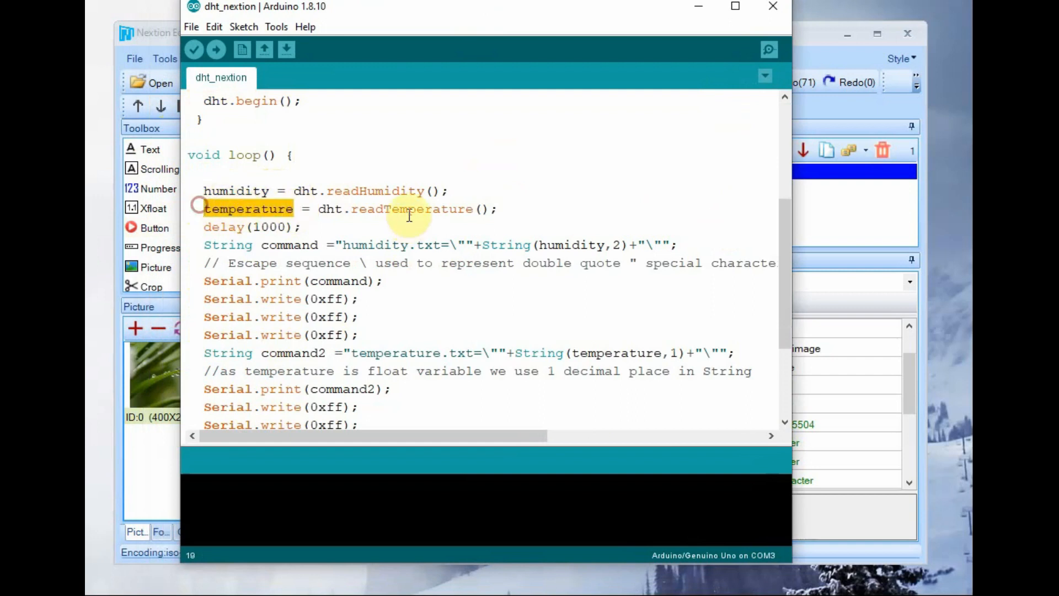
click(344, 209)
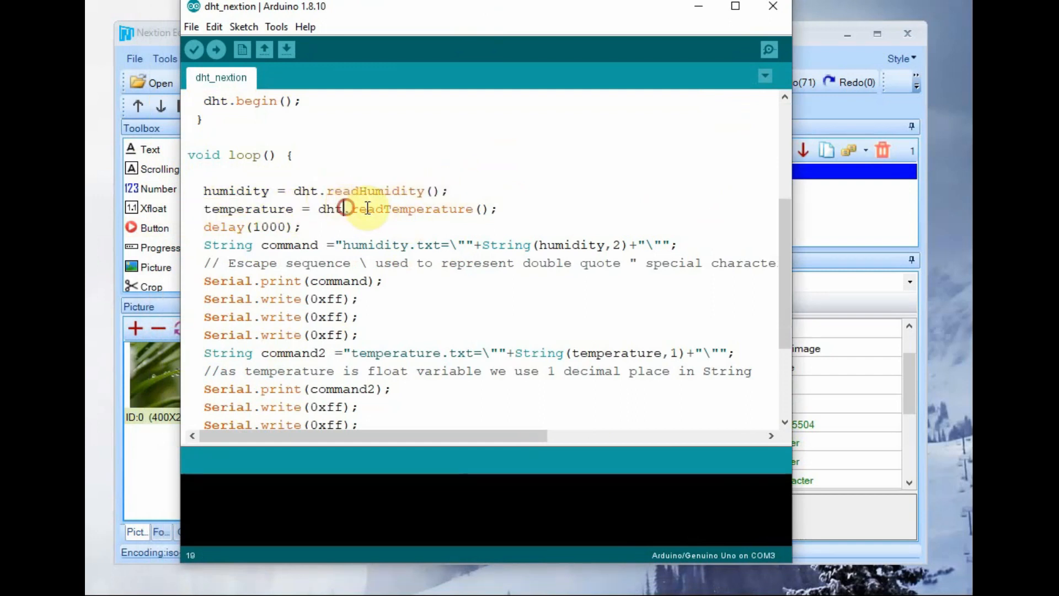
click(215, 245)
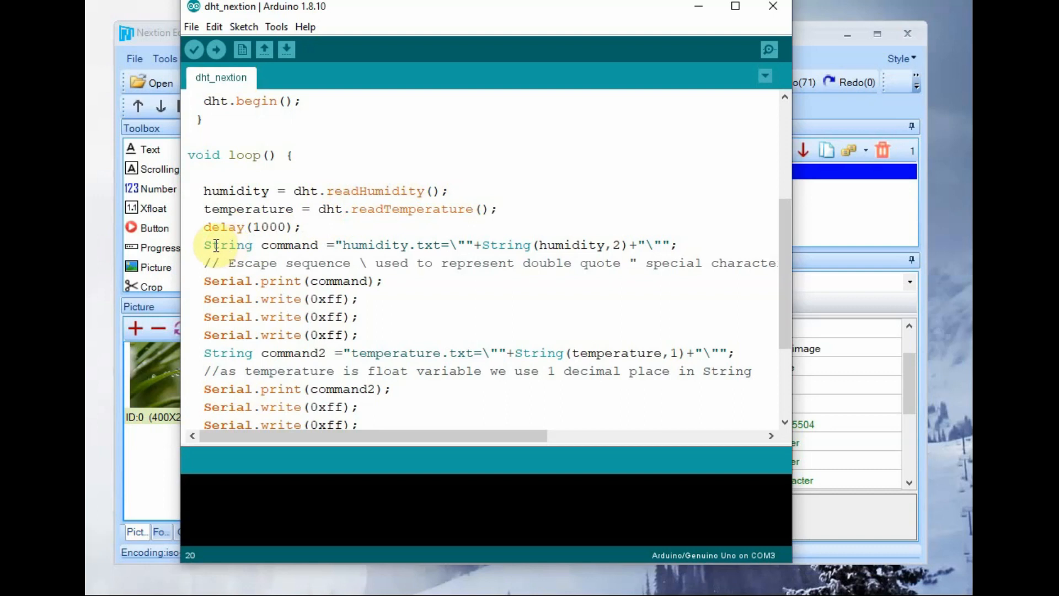
double_click(228, 245)
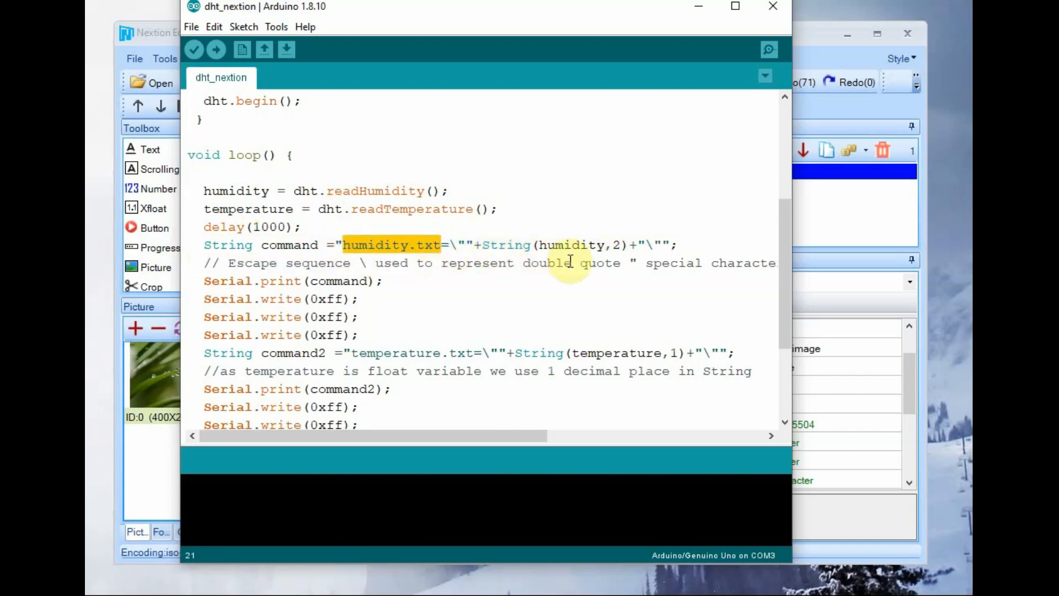
double_click(571, 244)
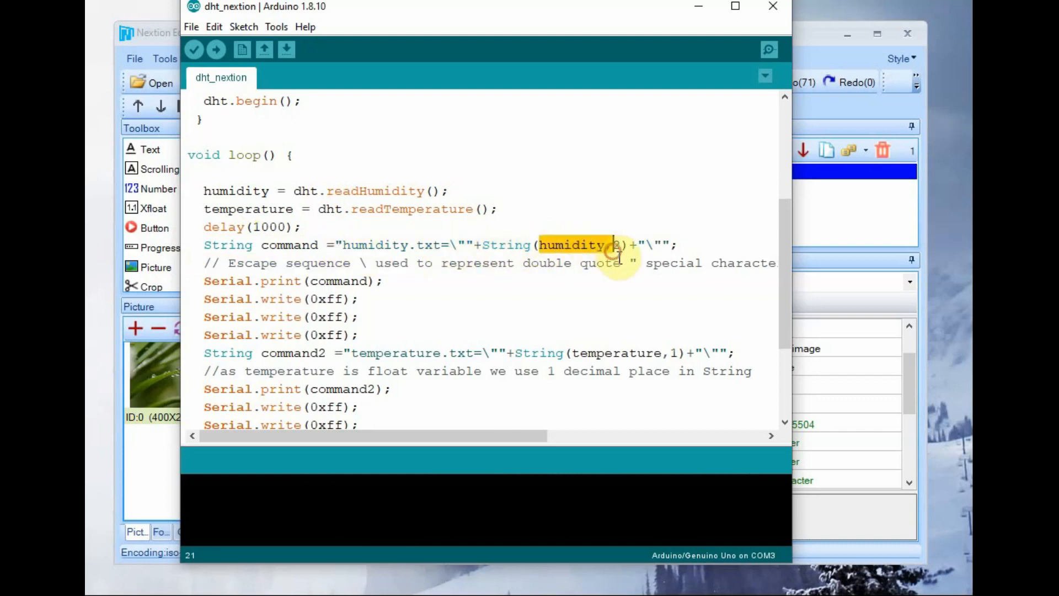